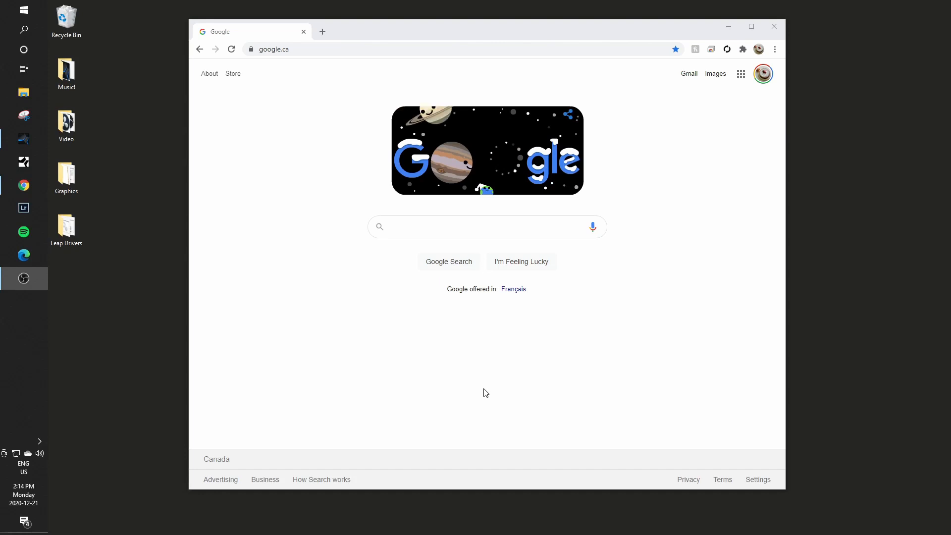
pyautogui.moveTo(531, 390)
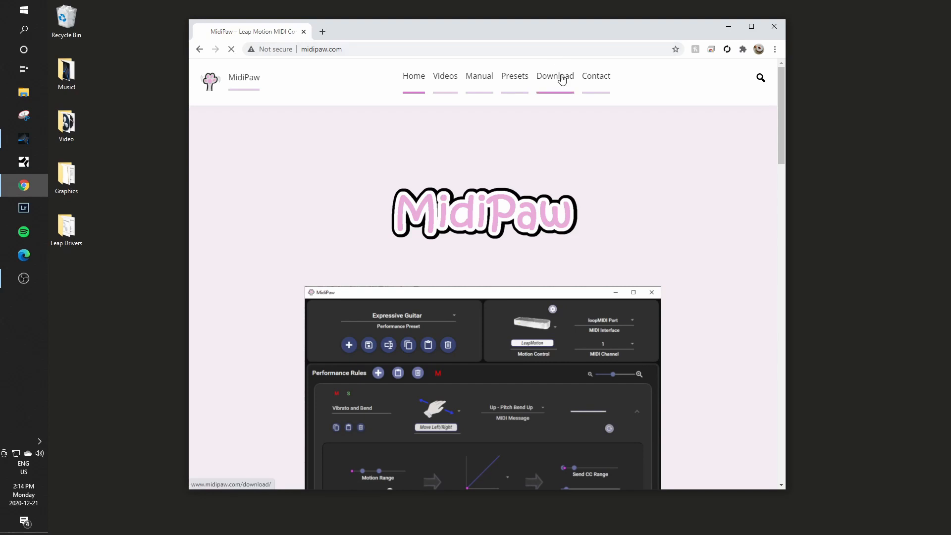
# Step: View the Download page's Leap Motion, LoopMidi and .NET links, then return to the Windows installer link
pyautogui.click(555, 75)
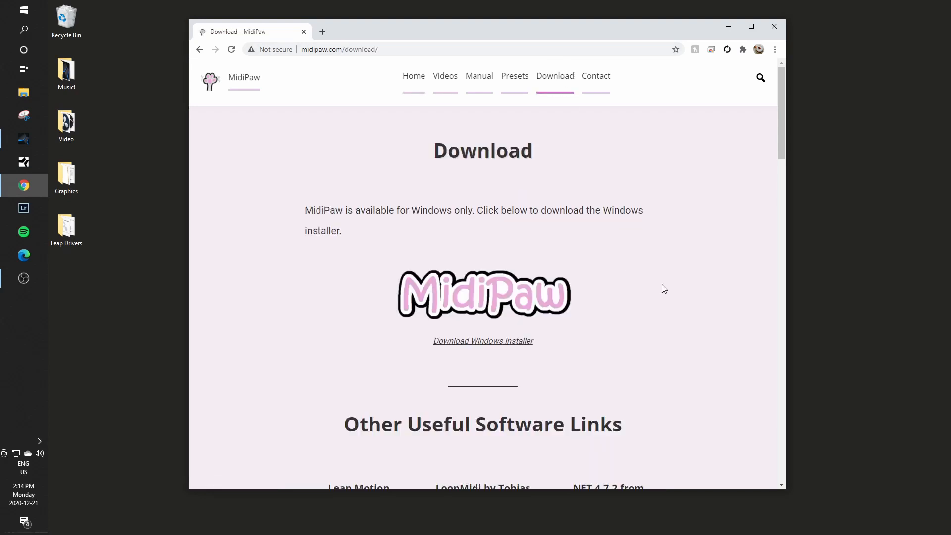
pyautogui.moveTo(446, 323)
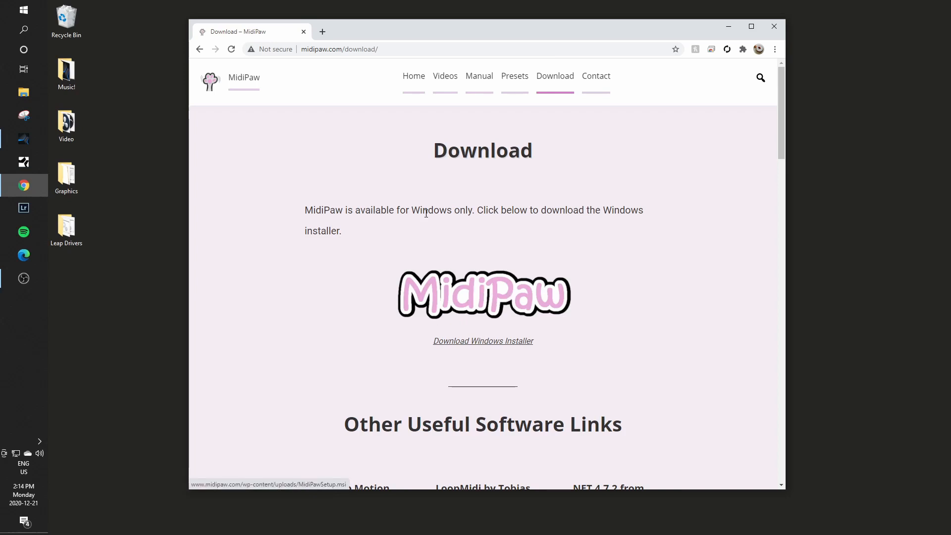
pyautogui.moveTo(701, 298)
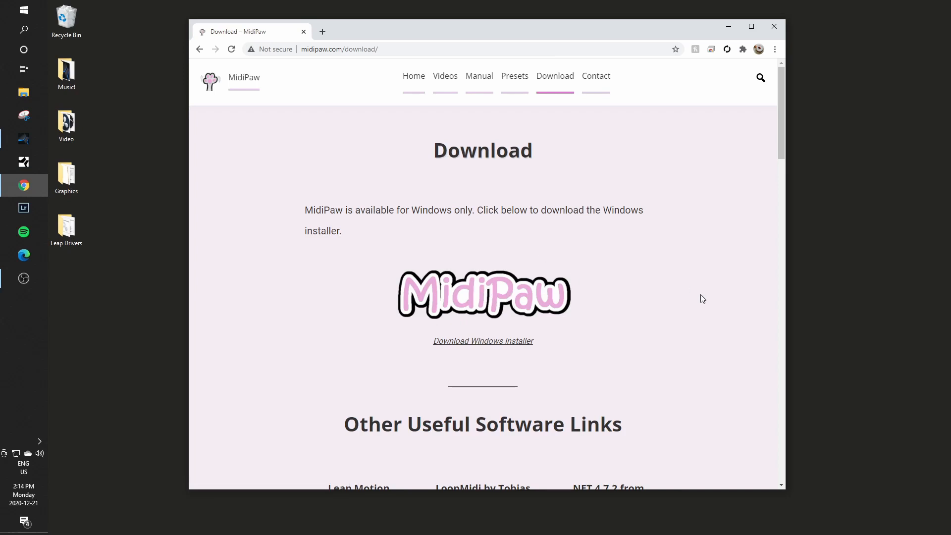
pyautogui.scroll(-3)
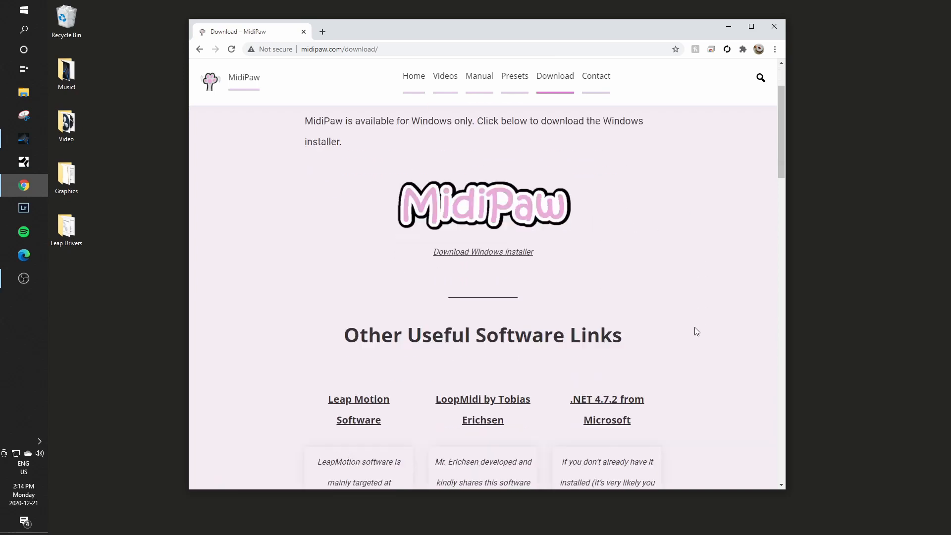
pyautogui.scroll(-3)
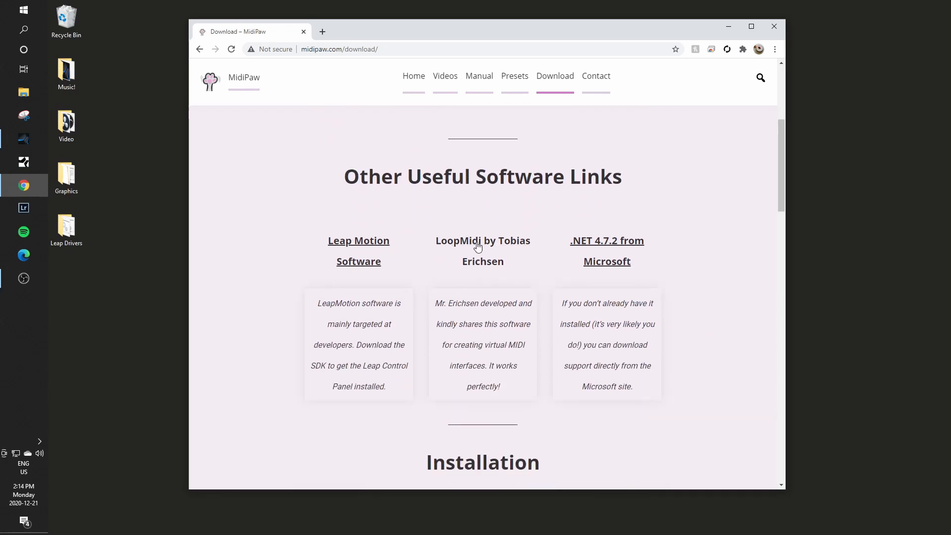
pyautogui.moveTo(495, 257)
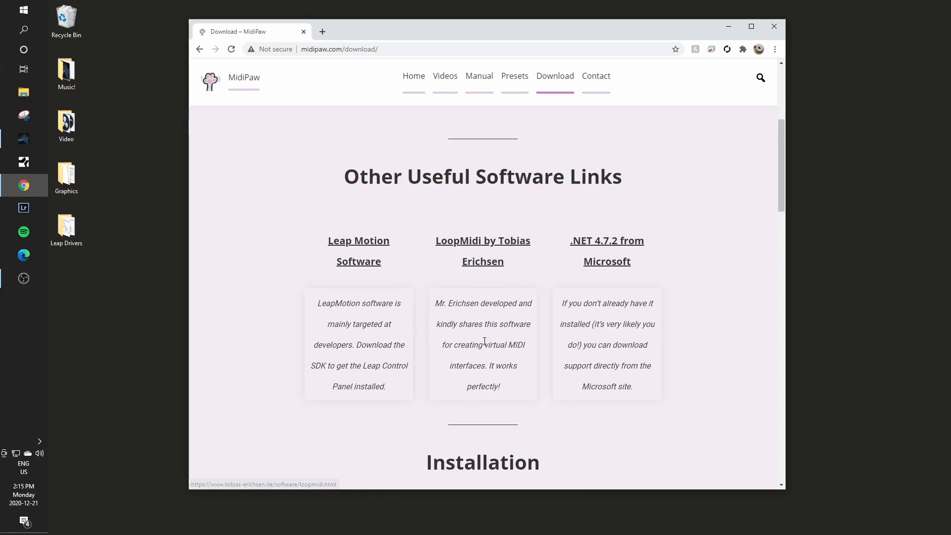
pyautogui.moveTo(616, 360)
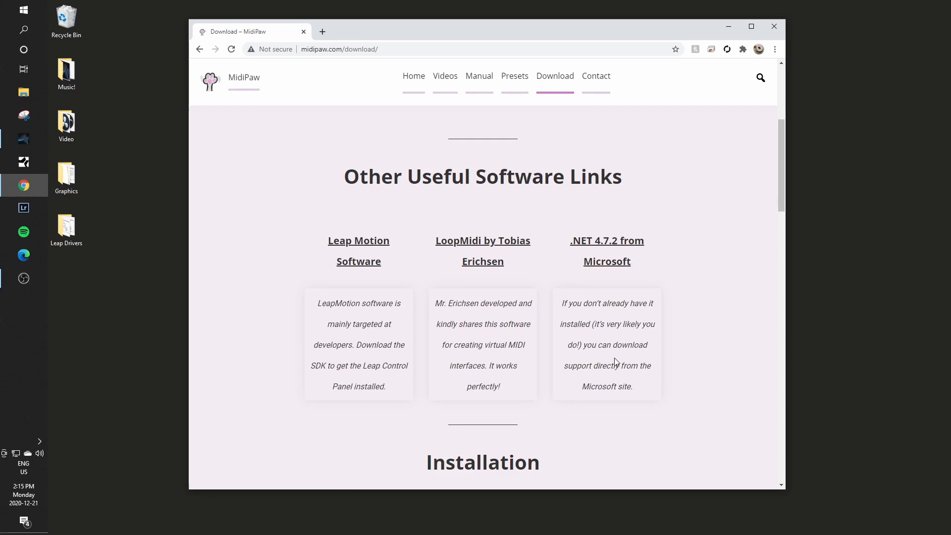
pyautogui.scroll(3)
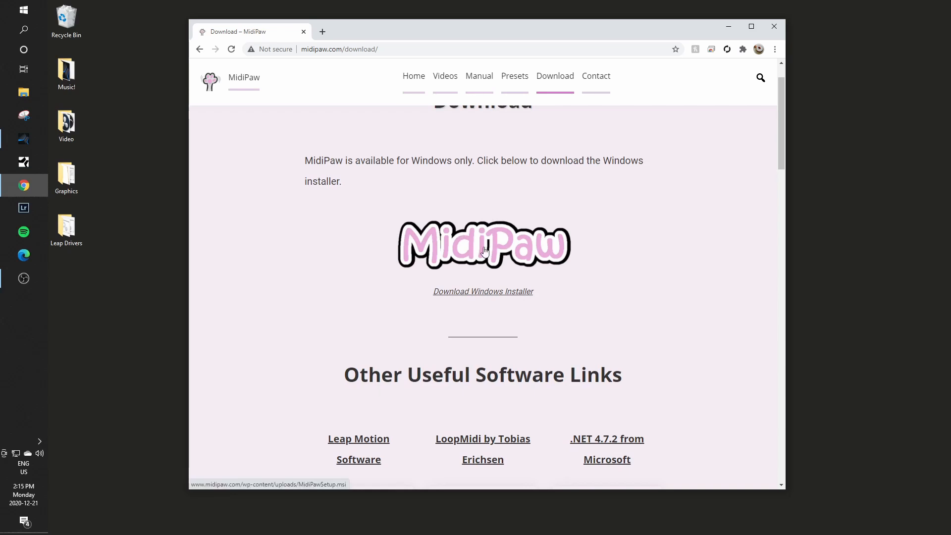
pyautogui.moveTo(478, 252)
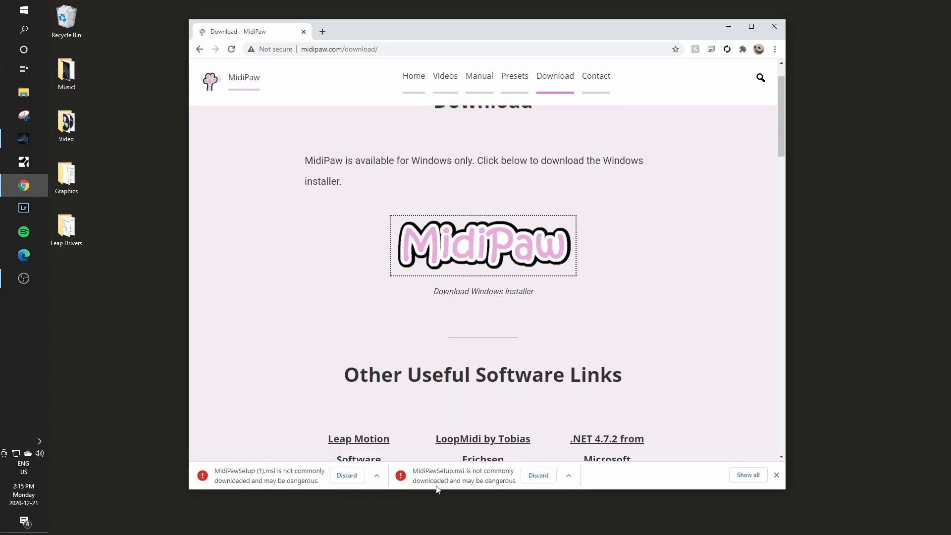
pyautogui.moveTo(561, 483)
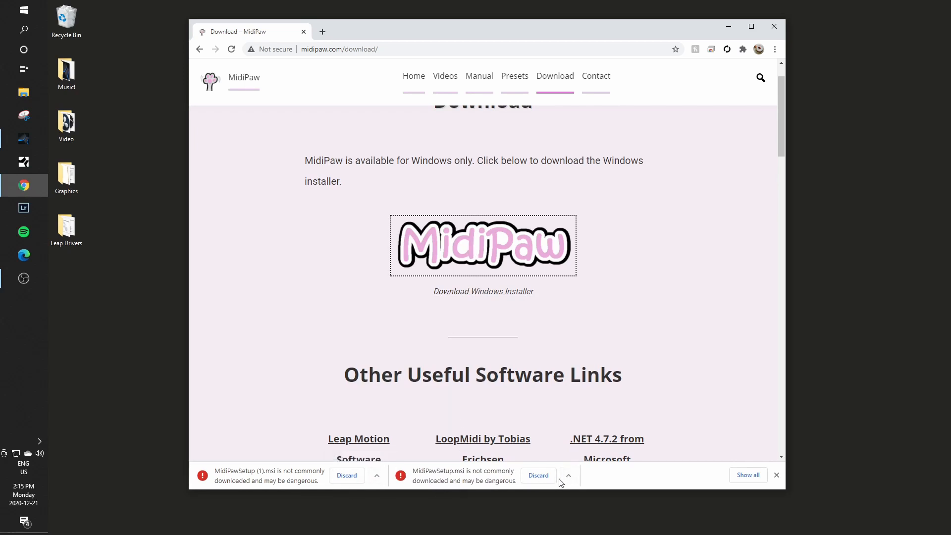
# Step: Keep the flagged MidiPawSetup.msi download despite Chrome's warning and start opening it
pyautogui.click(568, 475)
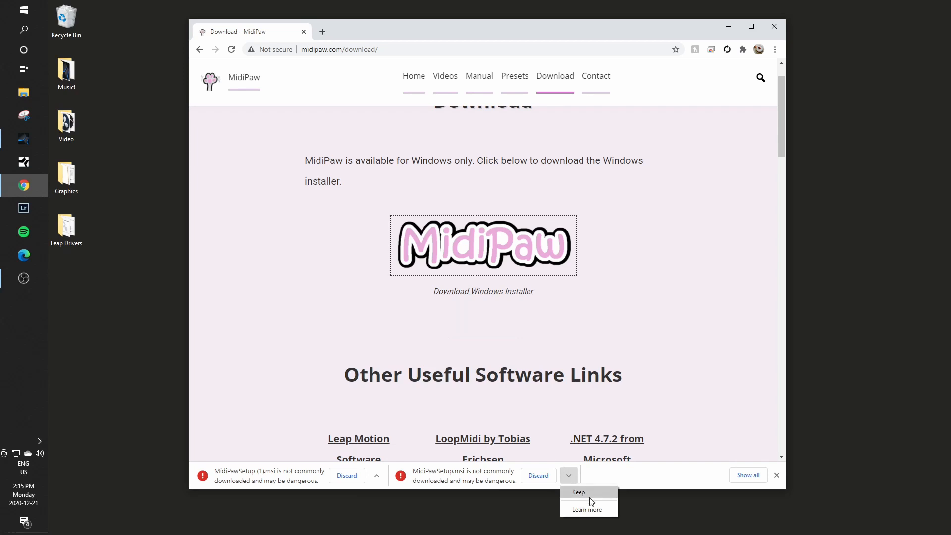
pyautogui.click(578, 491)
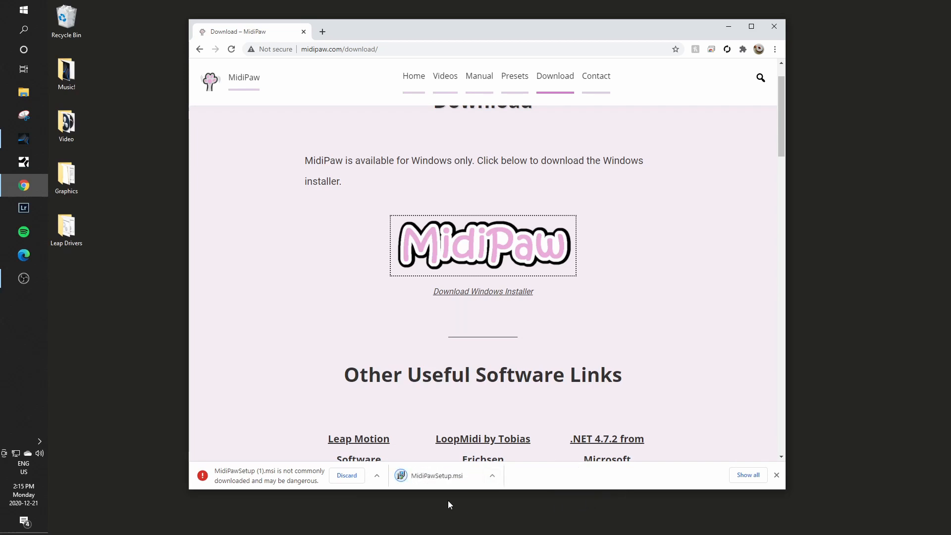
pyautogui.moveTo(446, 476)
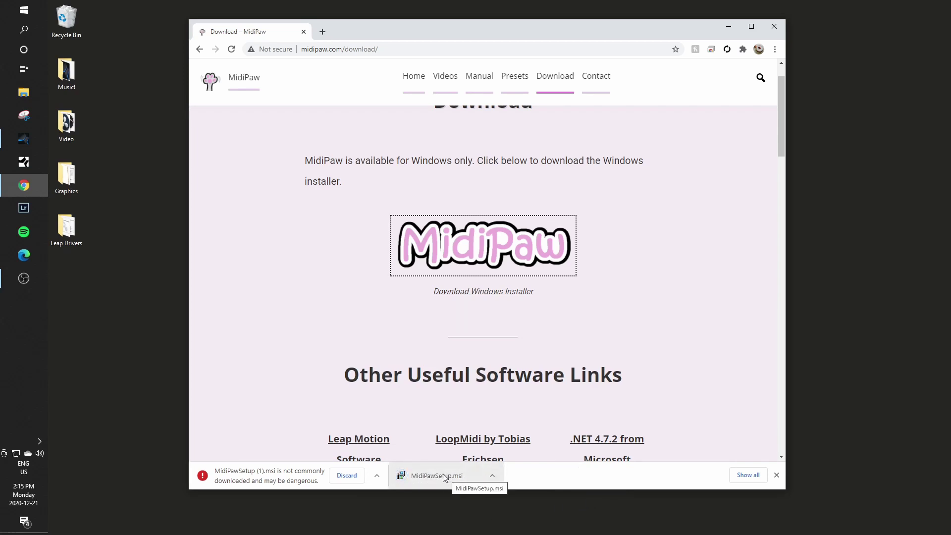
pyautogui.click(437, 475)
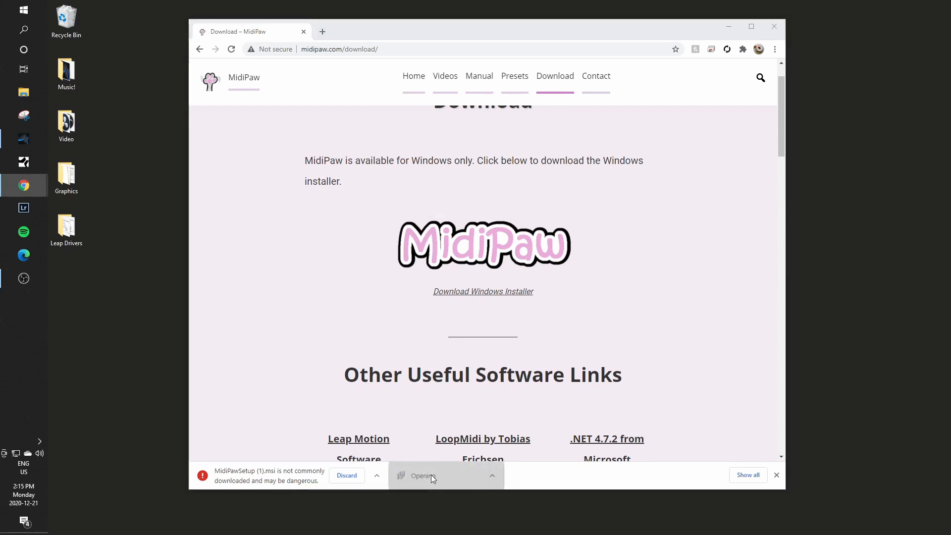
# Step: Choose More info and Run anyway so the MidiPaw Setup Wizard starts
pyautogui.click(422, 475)
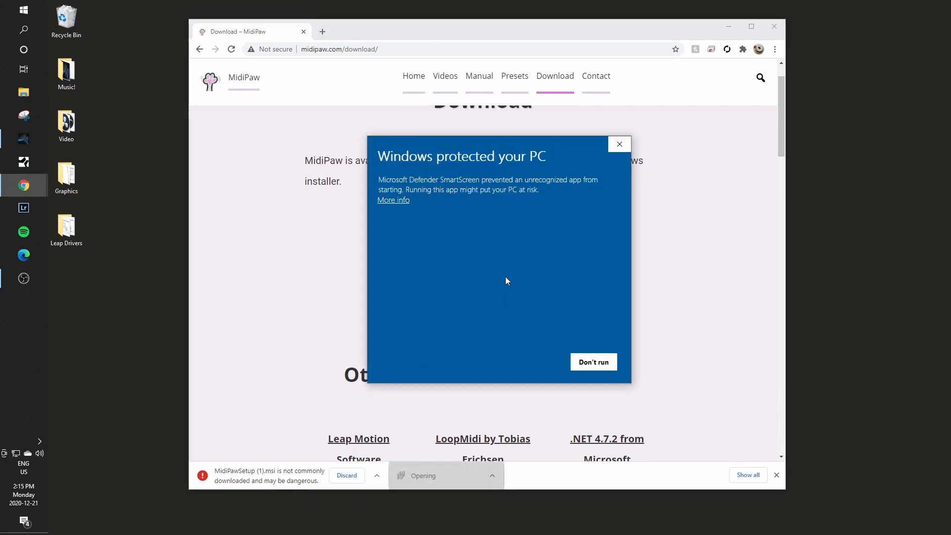
pyautogui.click(393, 200)
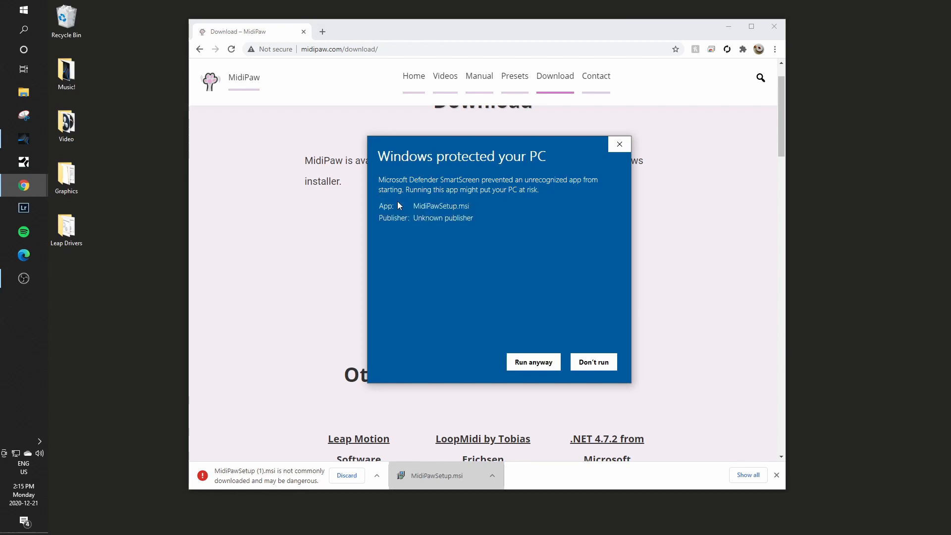
pyautogui.moveTo(399, 206)
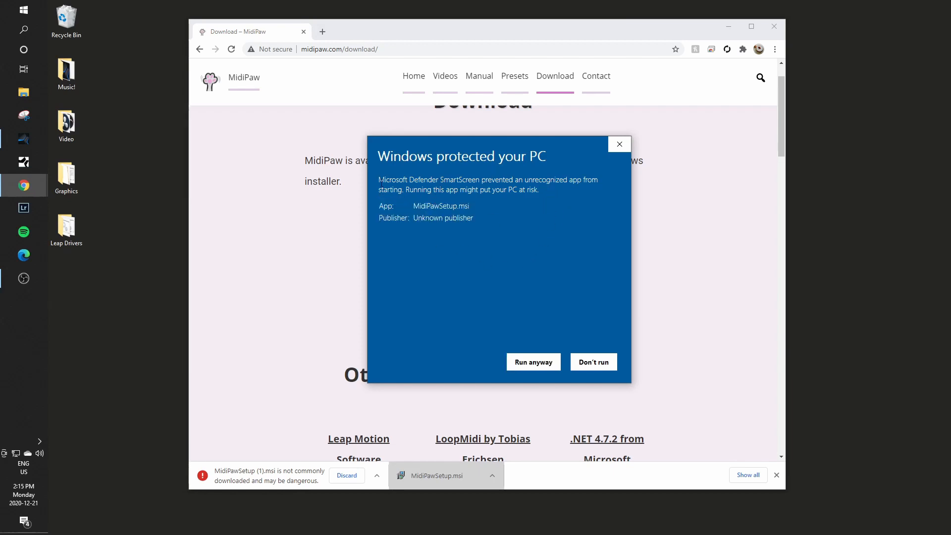
pyautogui.moveTo(495, 221)
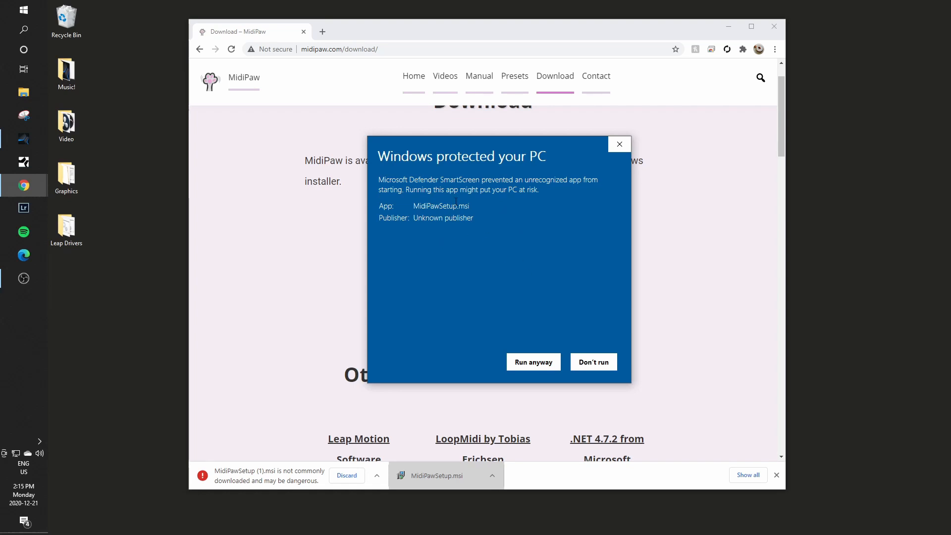
pyautogui.moveTo(506, 285)
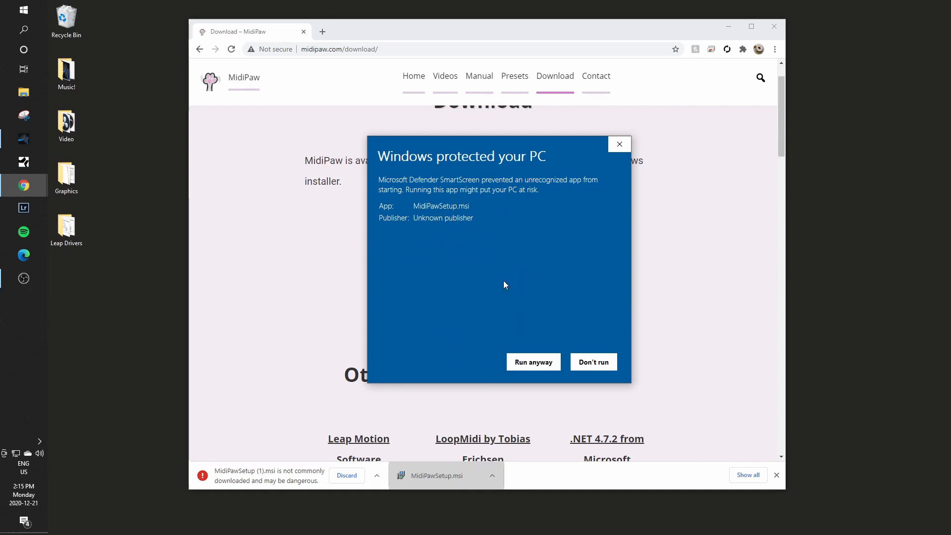
pyautogui.click(533, 362)
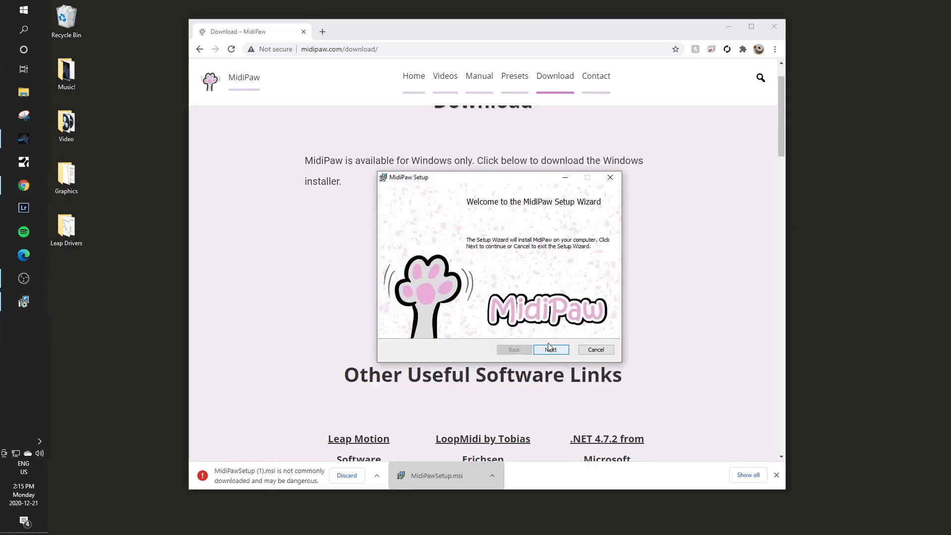
# Step: Accept the license, keep the default install folder, install MidiPaw and finish the wizard
pyautogui.click(551, 348)
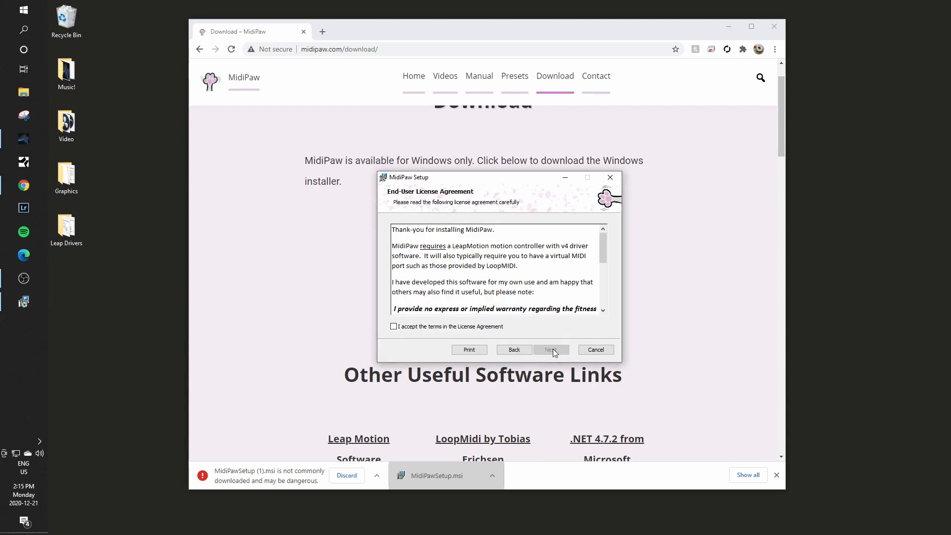
pyautogui.click(393, 327)
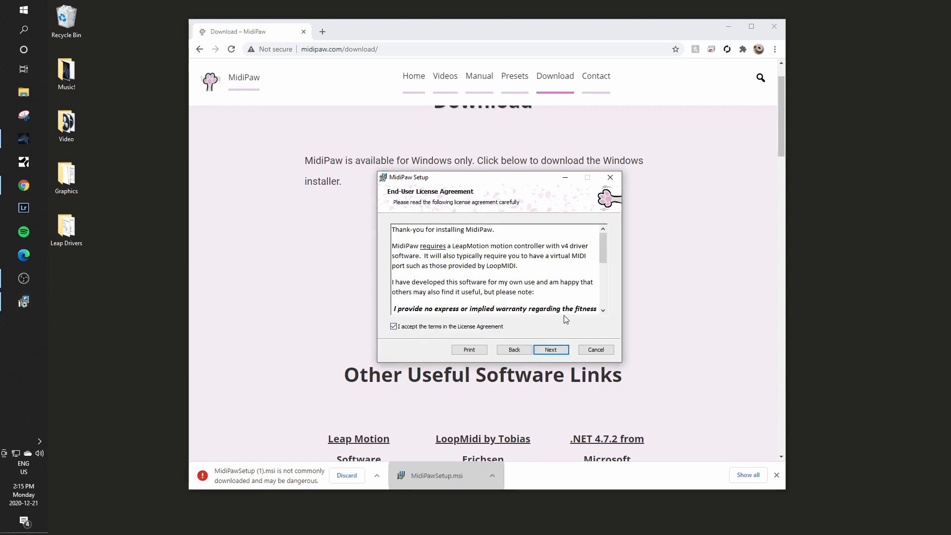
pyautogui.click(550, 349)
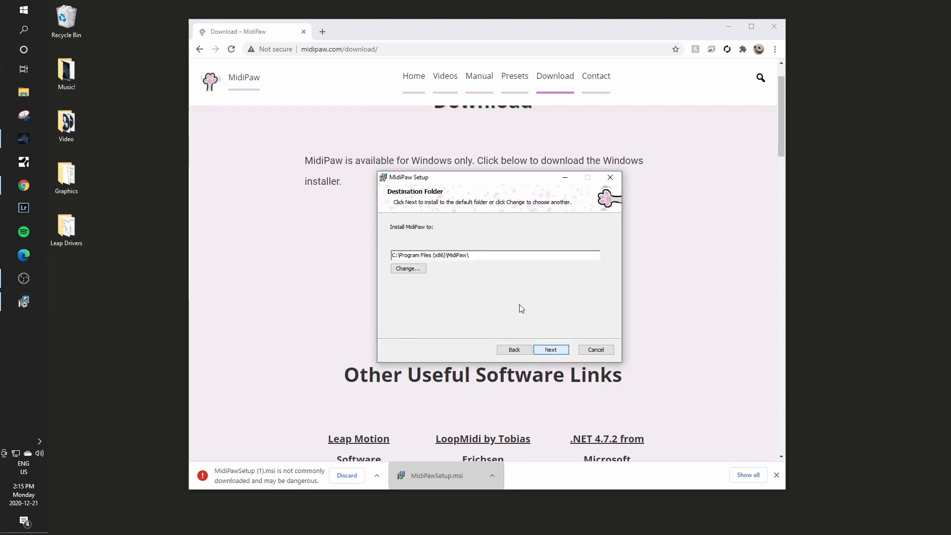
pyautogui.click(551, 349)
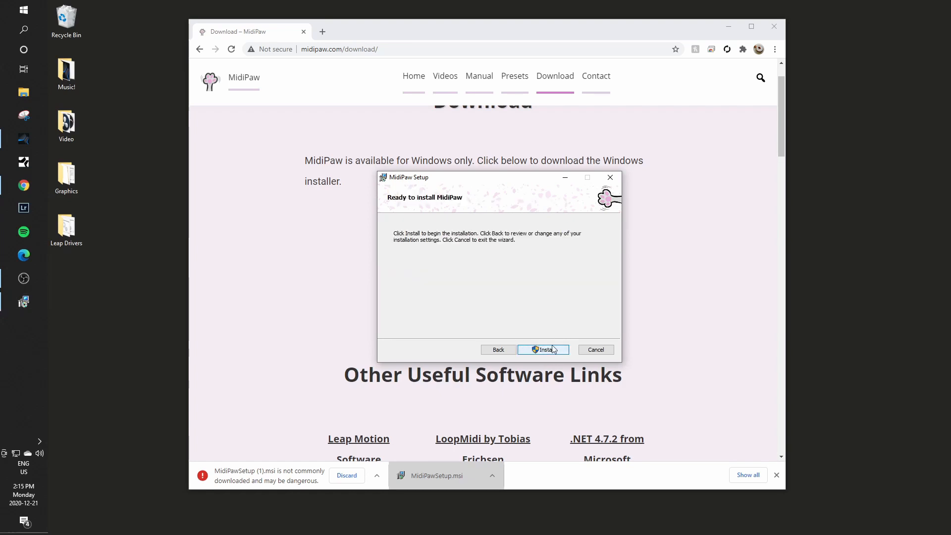
pyautogui.click(543, 350)
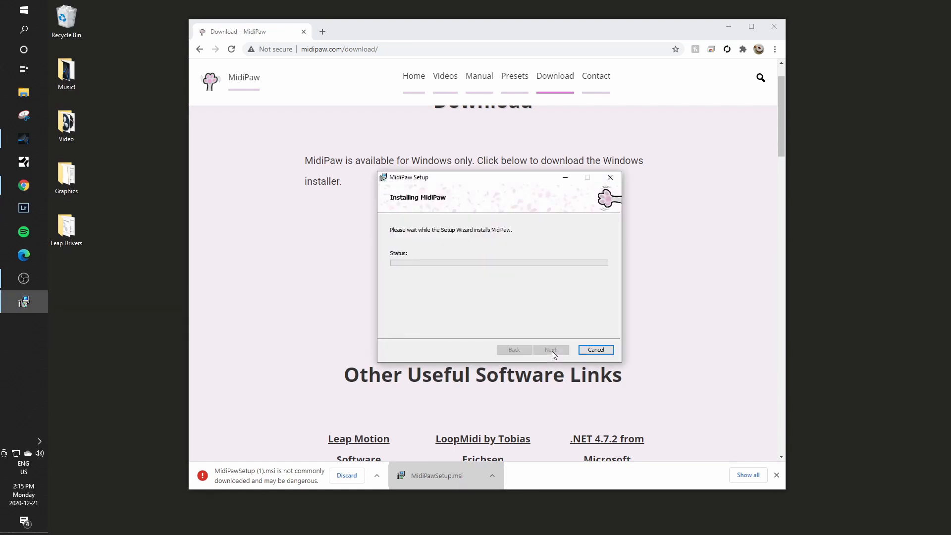
pyautogui.moveTo(501, 299)
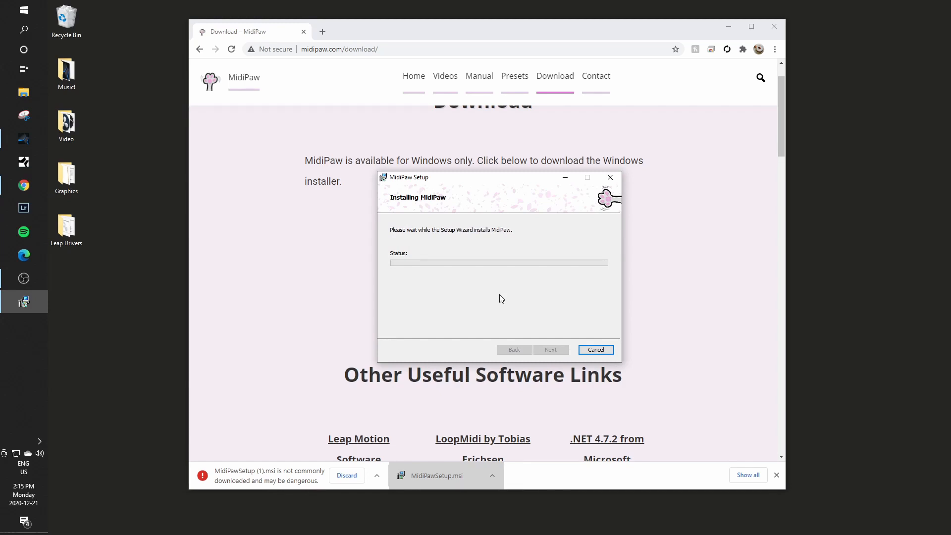
pyautogui.moveTo(541, 310)
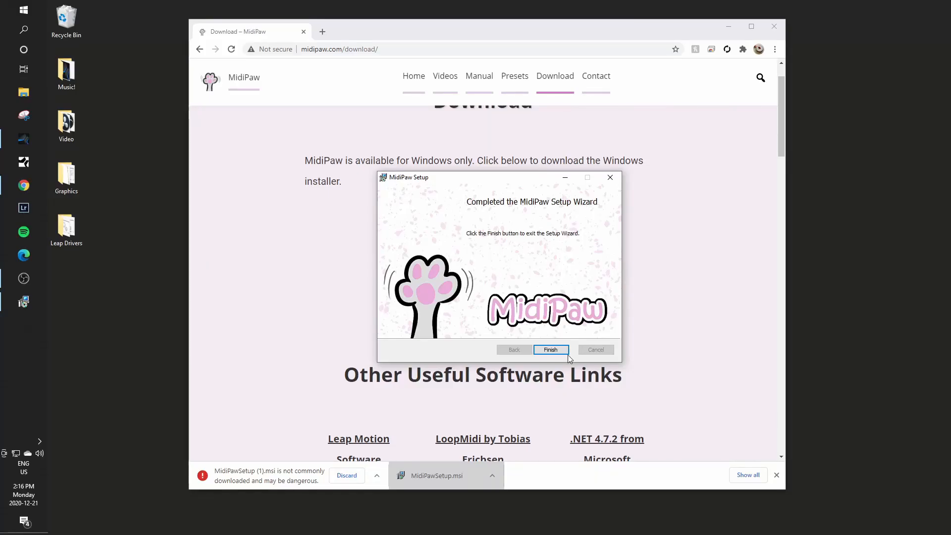
pyautogui.click(550, 349)
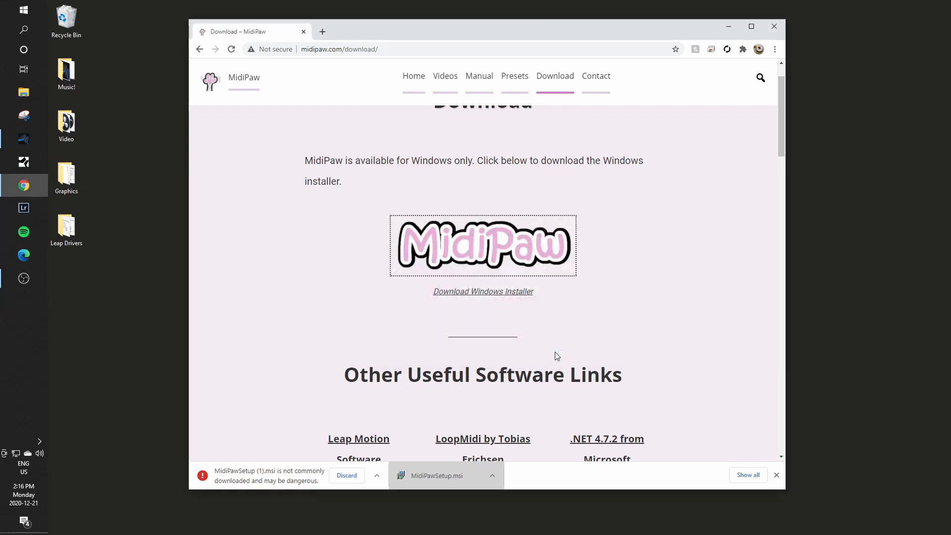
pyautogui.moveTo(375, 238)
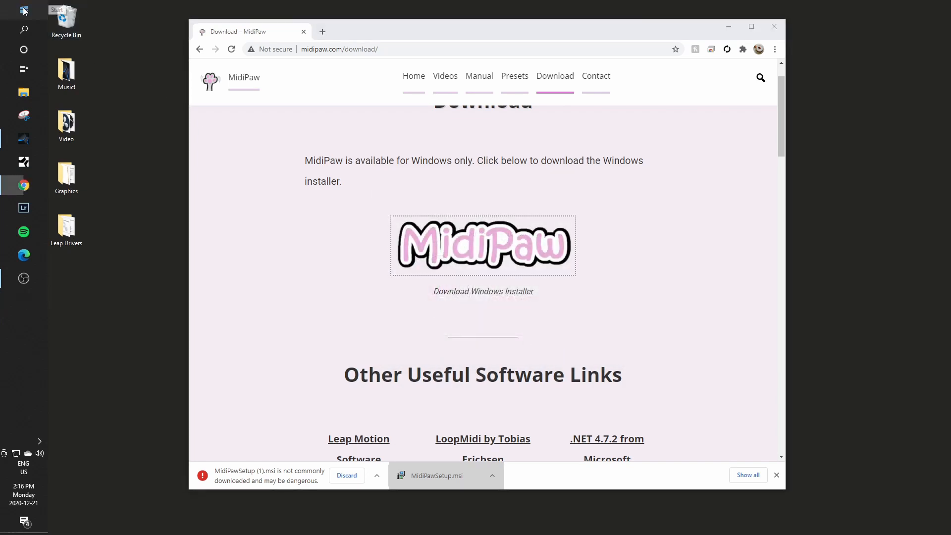
# Step: Search the Start menu for 'midi' and launch the MidiPaw app
pyautogui.click(22, 10)
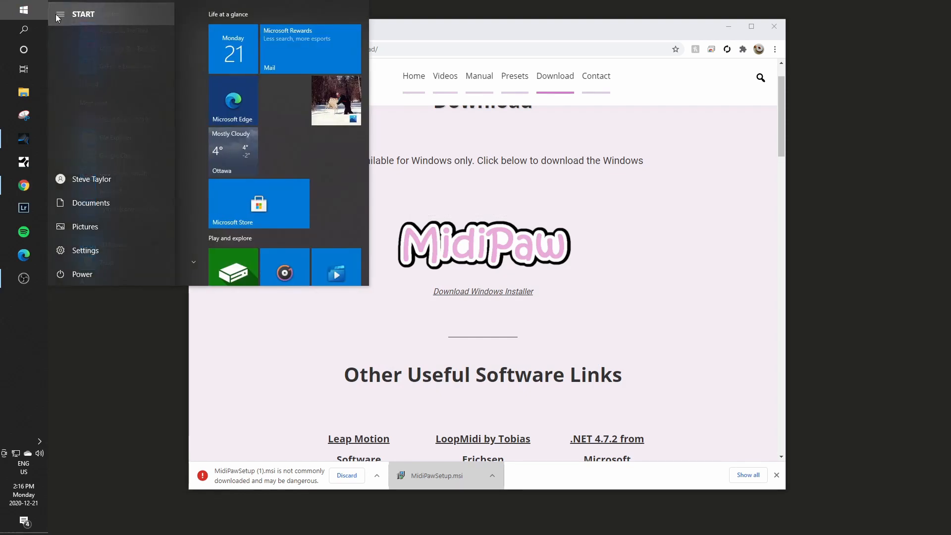
pyautogui.write('midi')
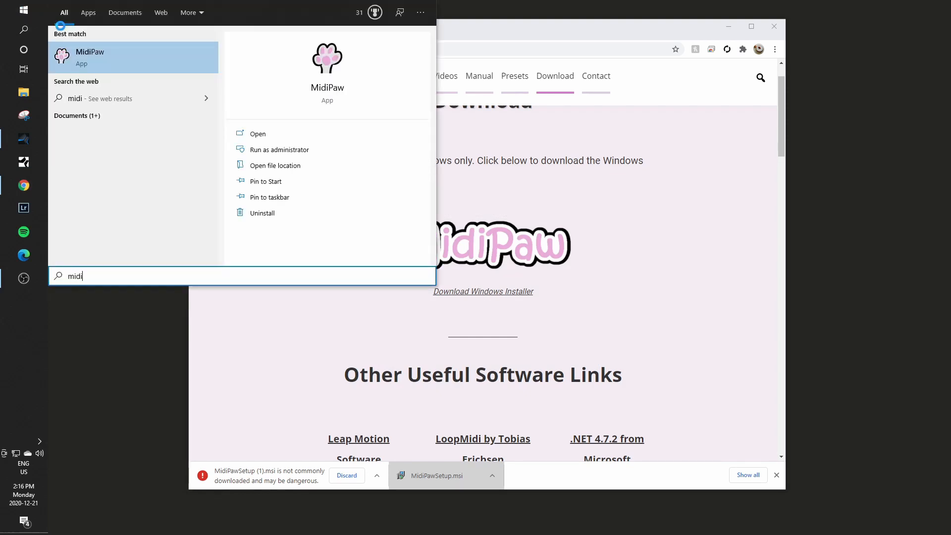
pyautogui.press('Escape')
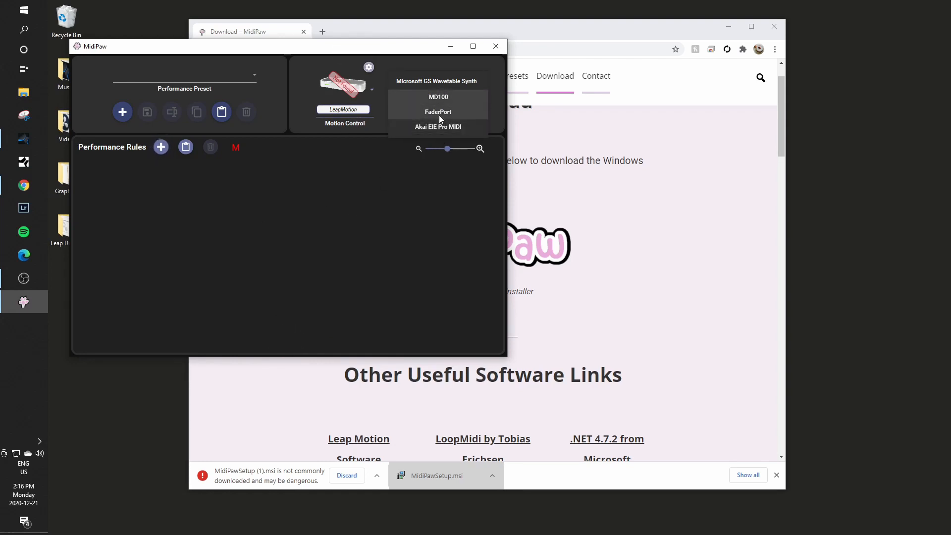
# Step: Keep Microsoft GS Wavetable Synth as the MIDI interface and minimize MidiPaw
pyautogui.click(437, 81)
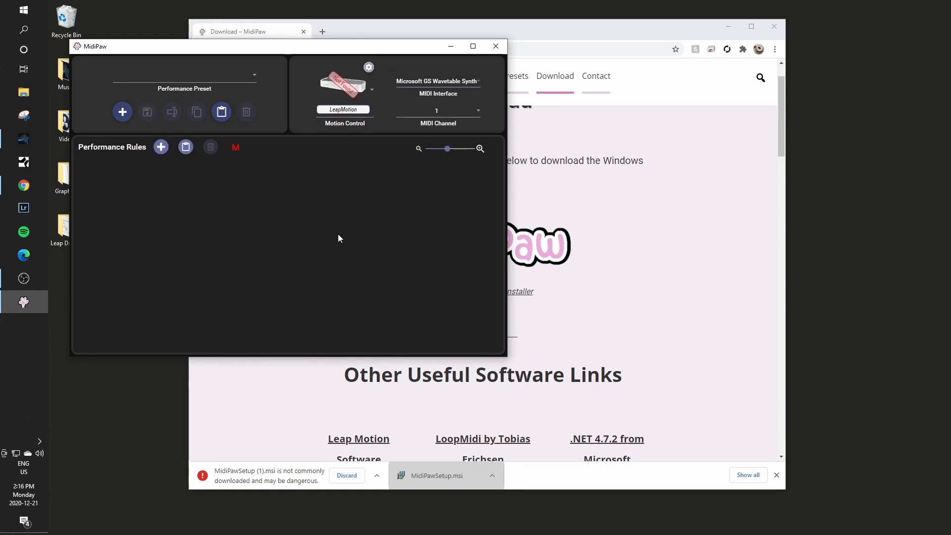
pyautogui.moveTo(449, 45)
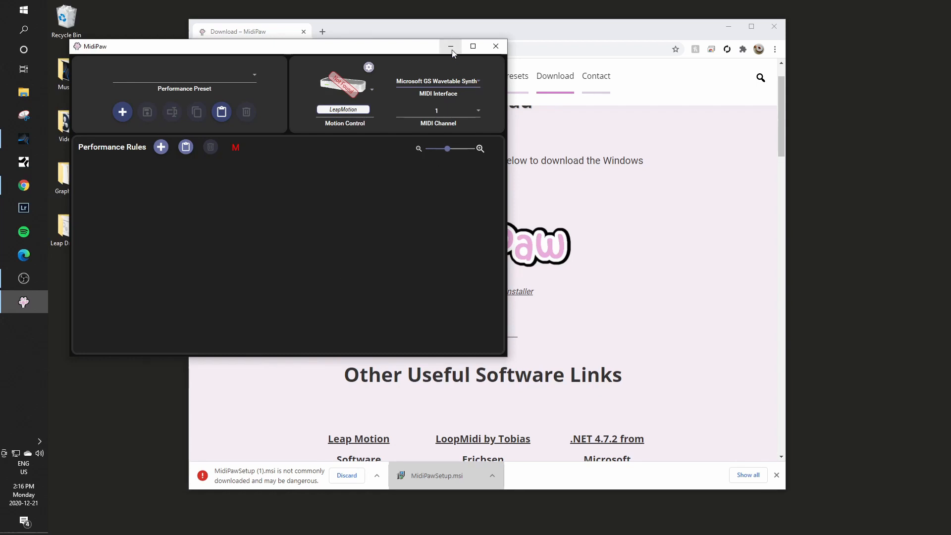
pyautogui.click(451, 45)
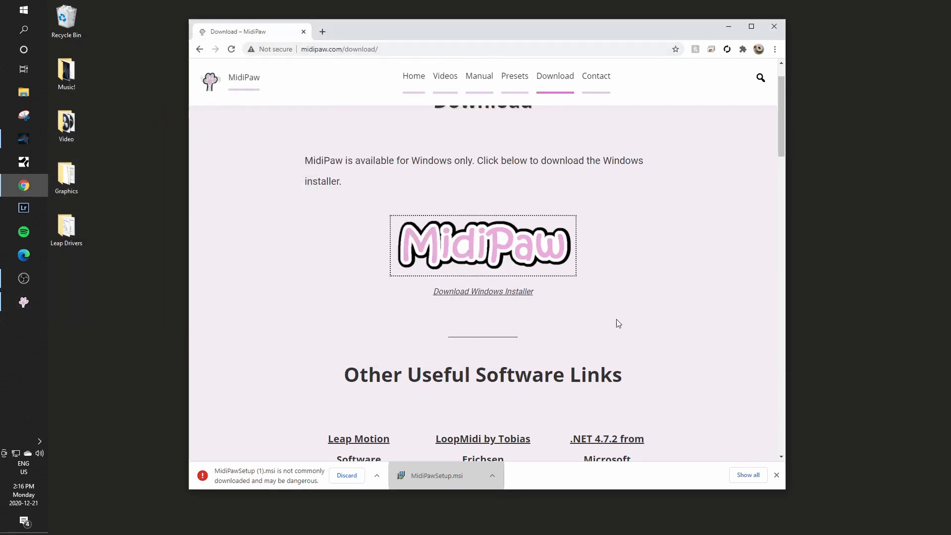
# Step: Dismiss Chrome's download bar and scroll to the Other Useful Software Links section
pyautogui.scroll(-3)
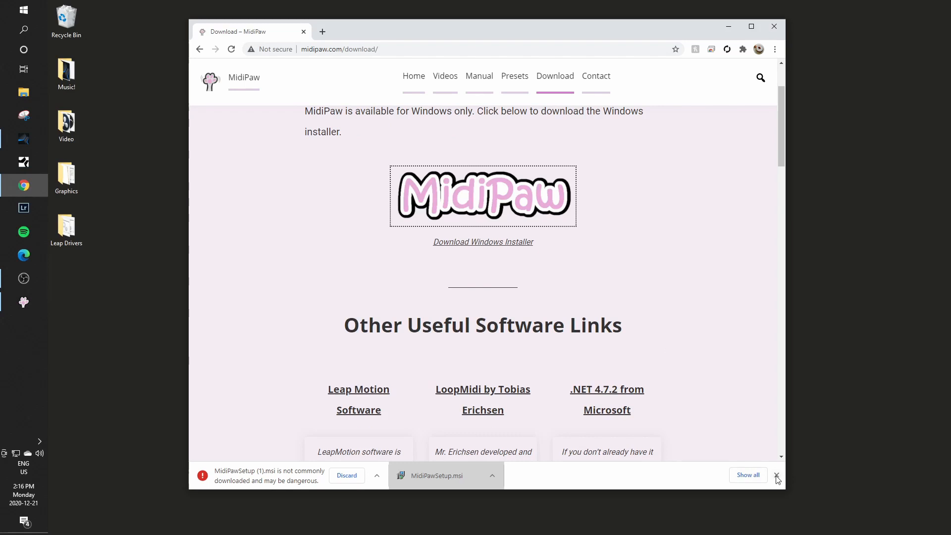
pyautogui.click(777, 475)
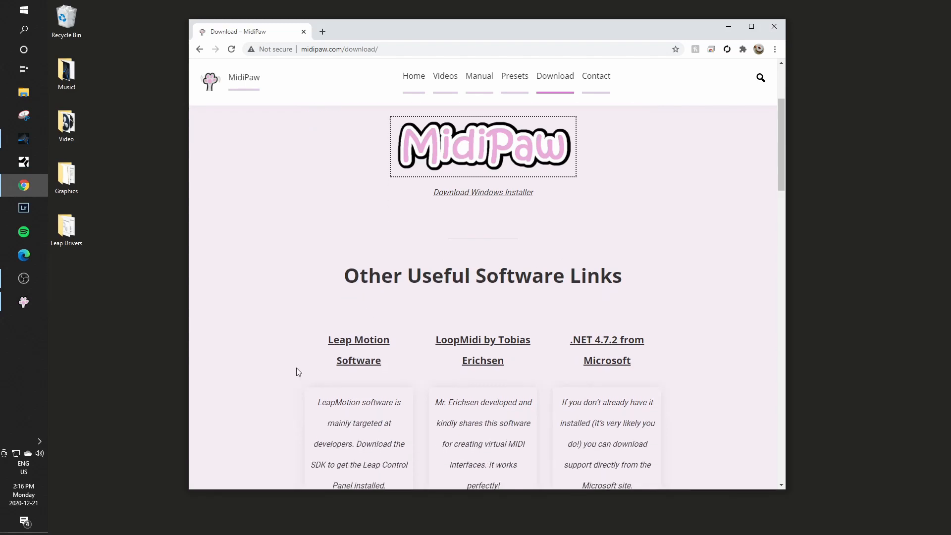
pyautogui.moveTo(415, 309)
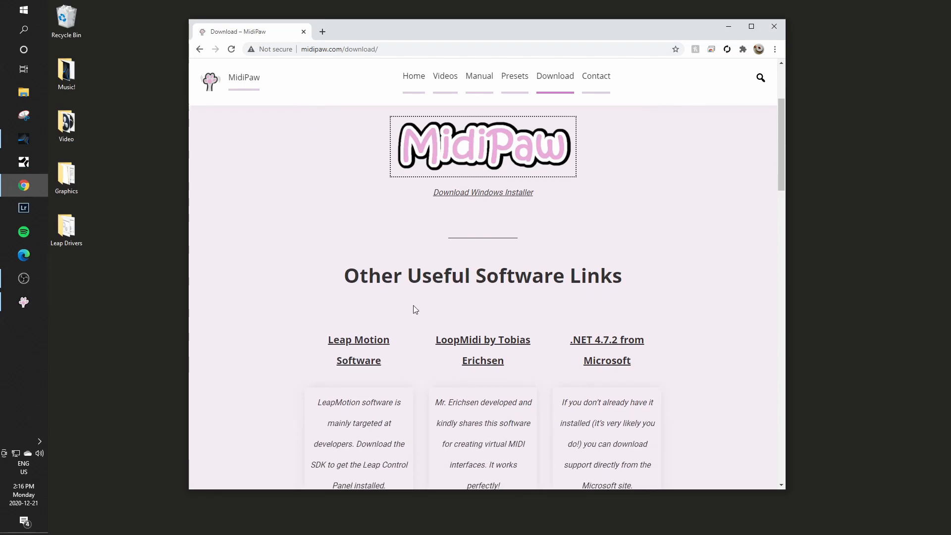
pyautogui.moveTo(422, 326)
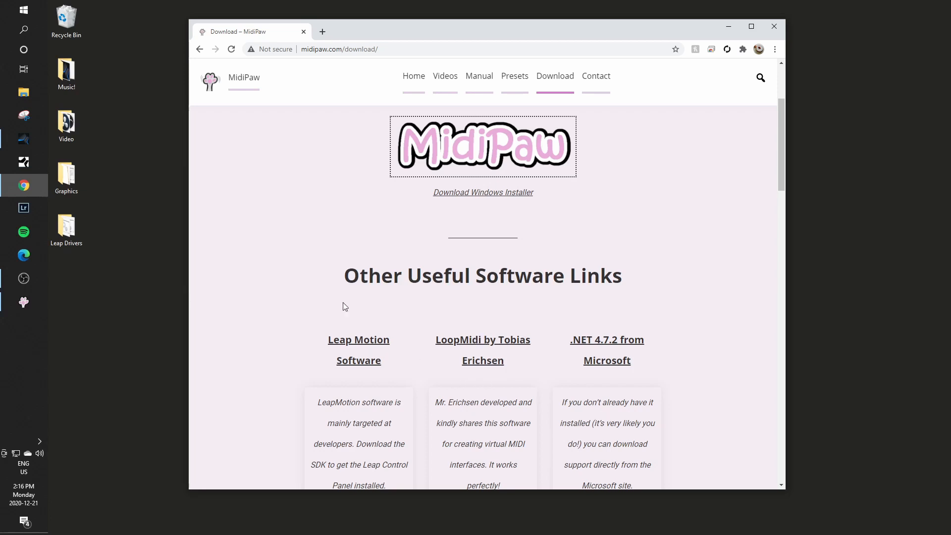
pyautogui.scroll(-3)
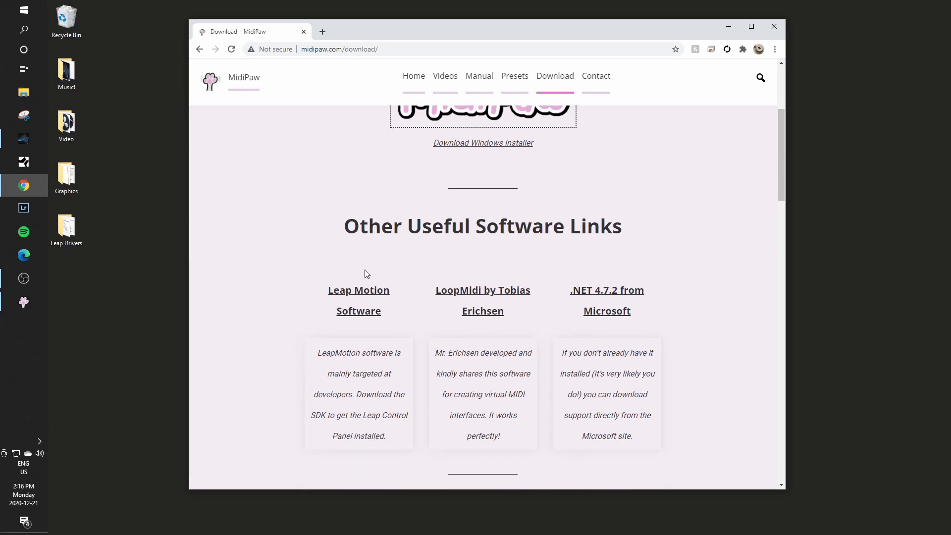
# Step: Follow the Leap Motion Software link and download the Windows SDK 4.1.0 package
pyautogui.click(358, 299)
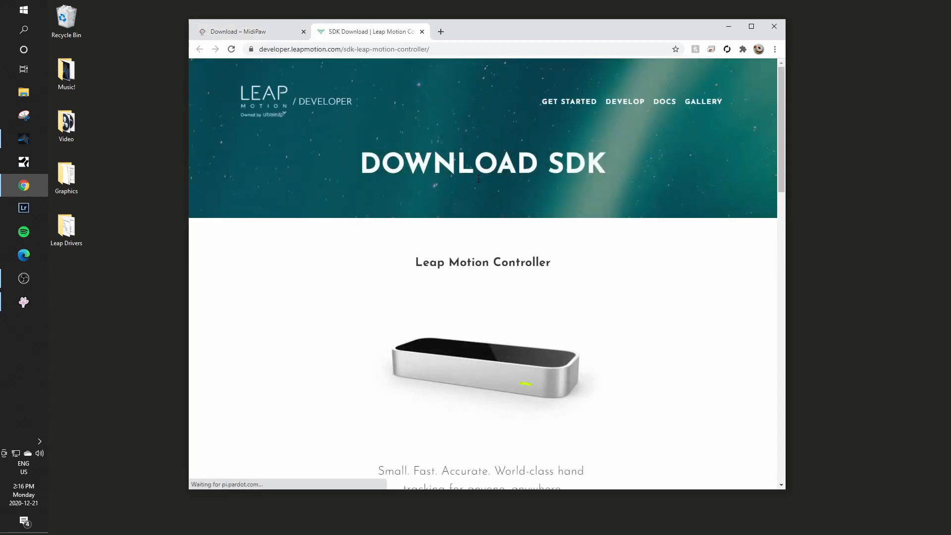
pyautogui.scroll(-3)
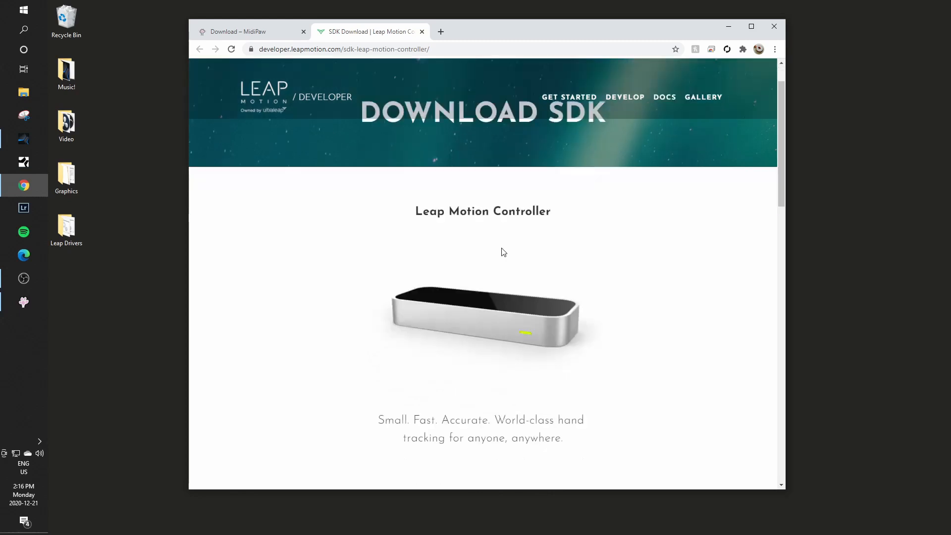
pyautogui.scroll(-3)
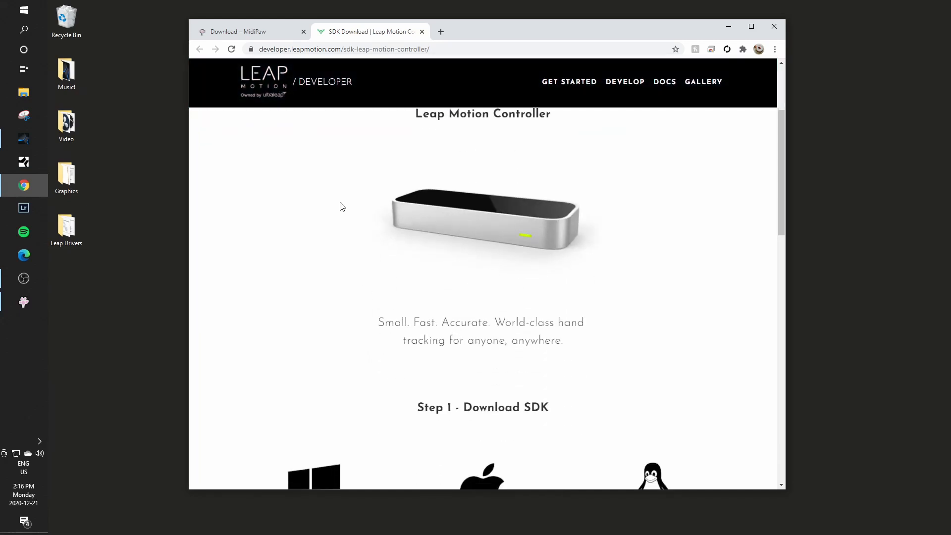
pyautogui.moveTo(327, 264)
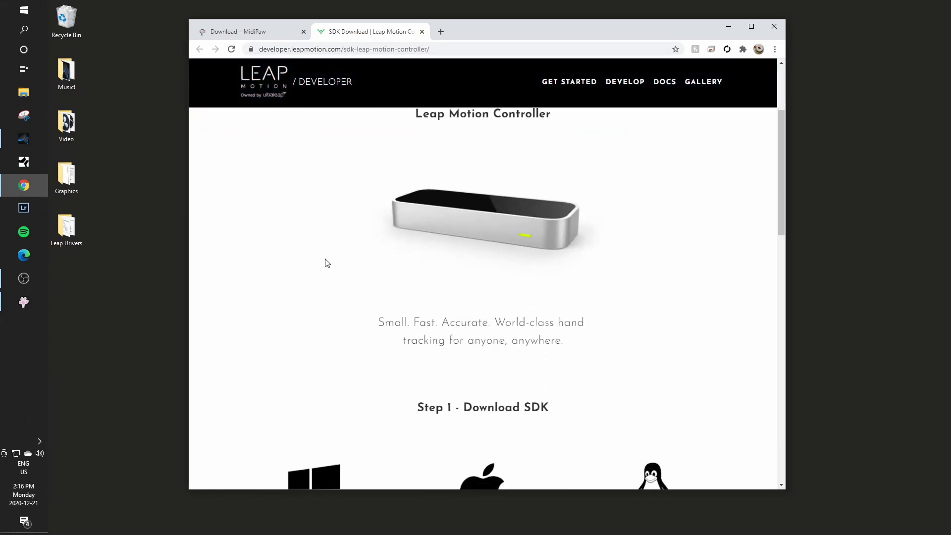
pyautogui.moveTo(379, 362)
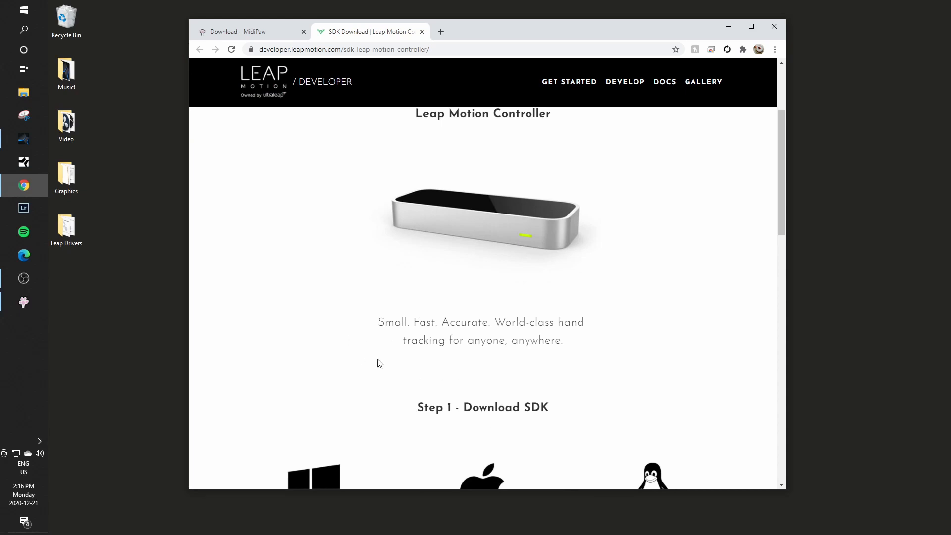
pyautogui.scroll(-3)
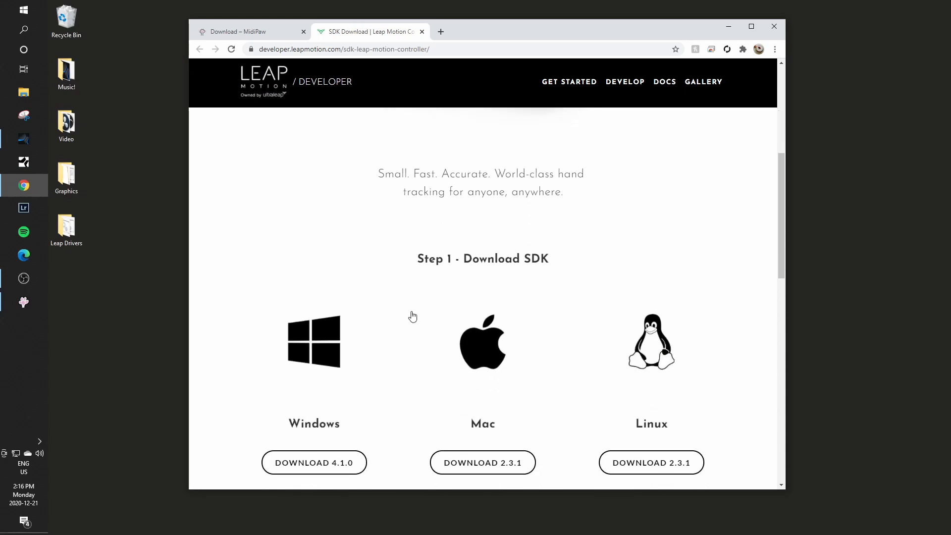
pyautogui.scroll(-3)
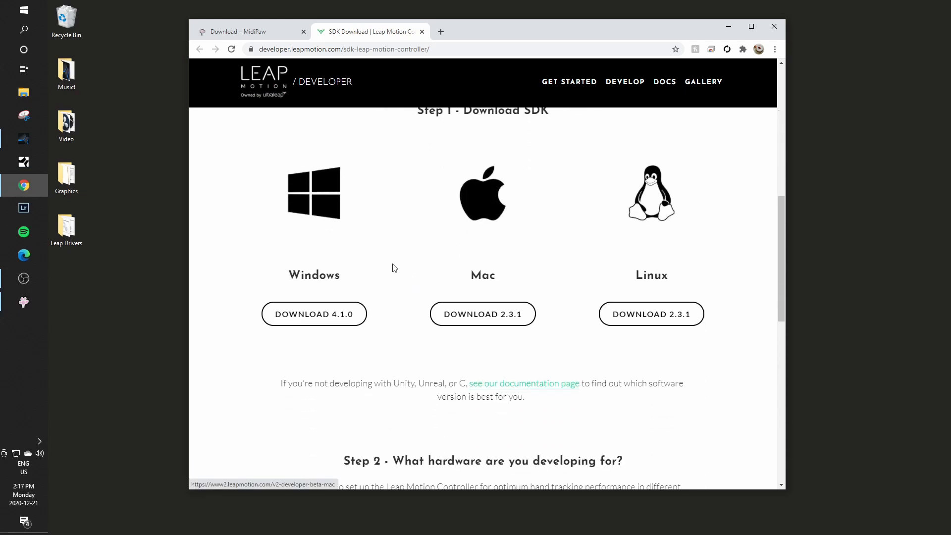
pyautogui.moveTo(313, 317)
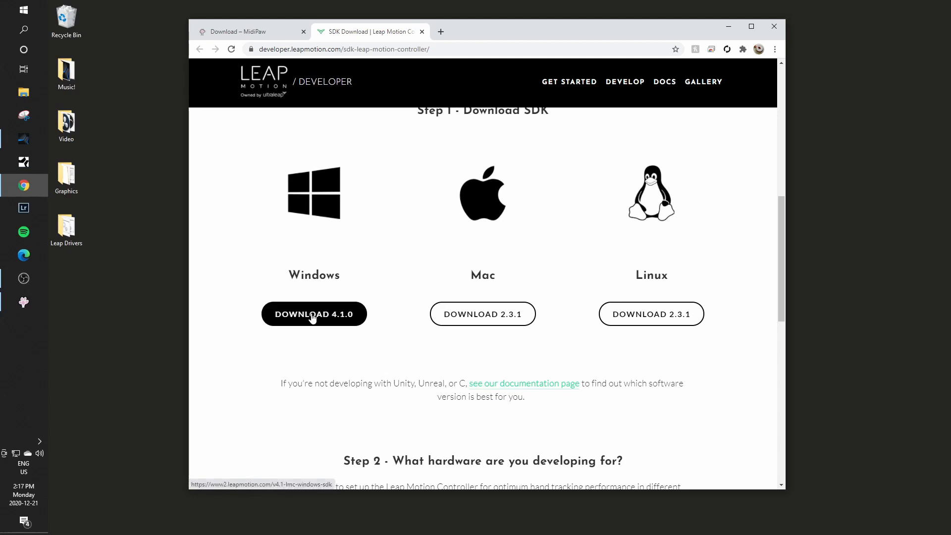
pyautogui.click(314, 314)
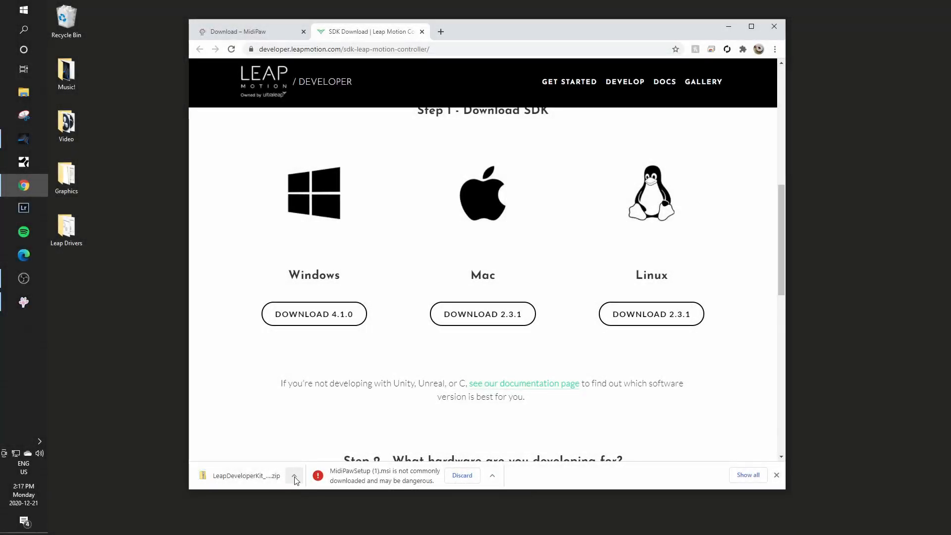
# Step: Show the downloaded zip in Explorer, drag the LeapDeveloperKit_4.1.0 folder to the desktop and open it
pyautogui.click(294, 475)
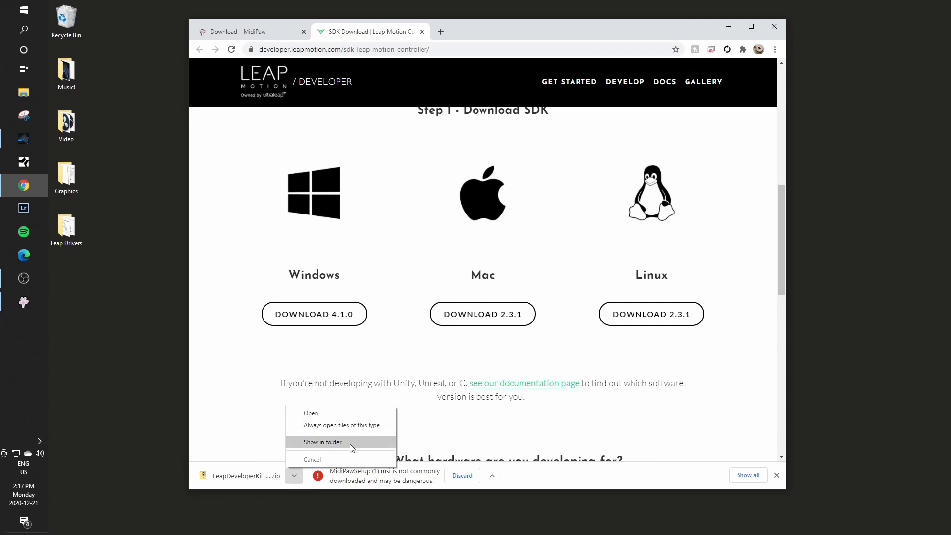
pyautogui.click(323, 442)
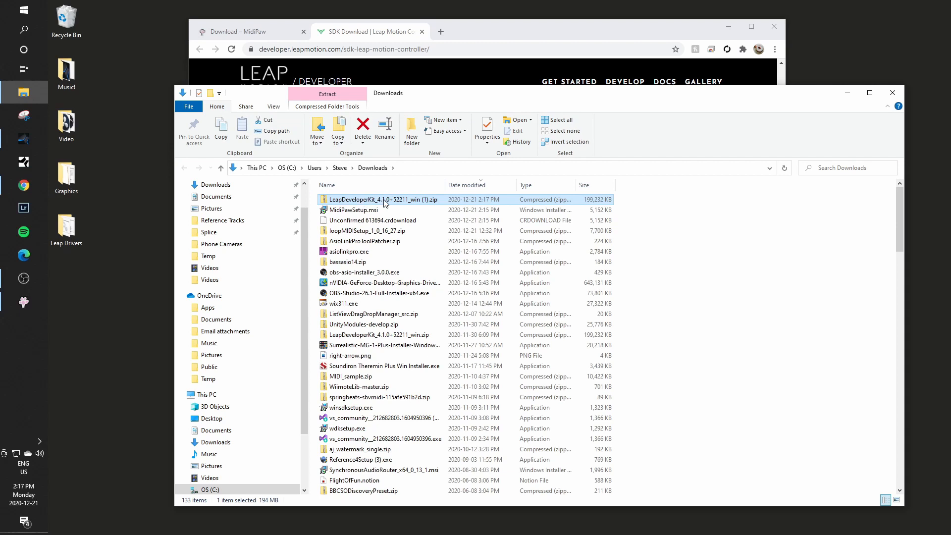
pyautogui.doubleClick(385, 199)
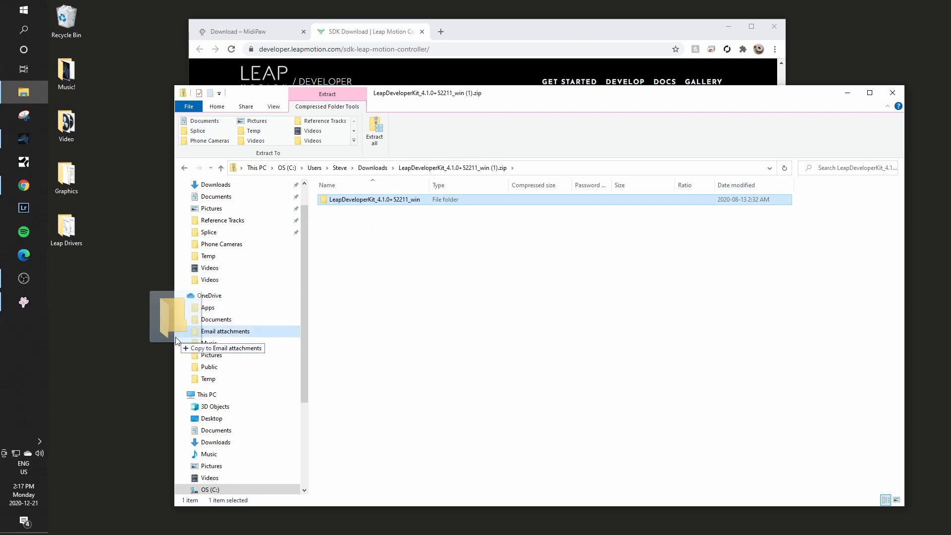
pyautogui.moveTo(176, 318); pyautogui.dragTo(95, 297)
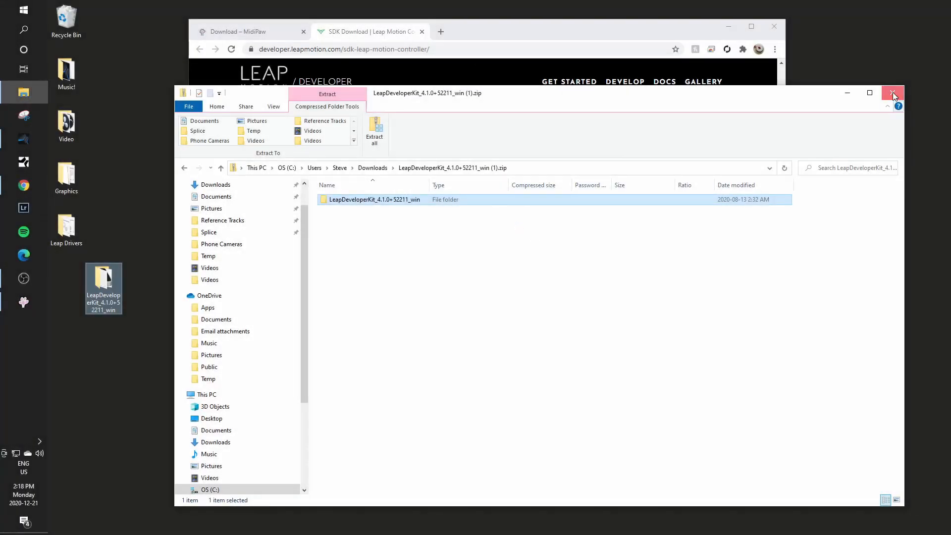
pyautogui.click(892, 94)
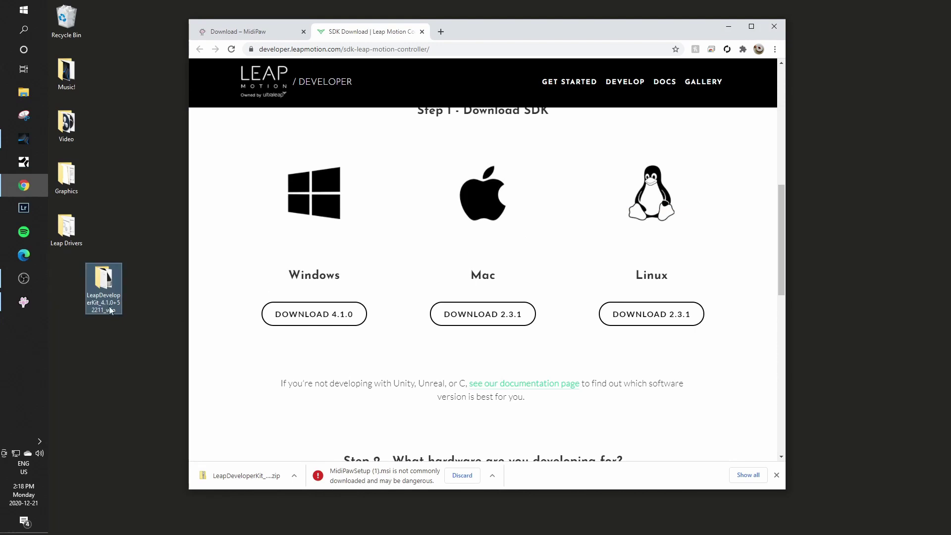
pyautogui.doubleClick(104, 283)
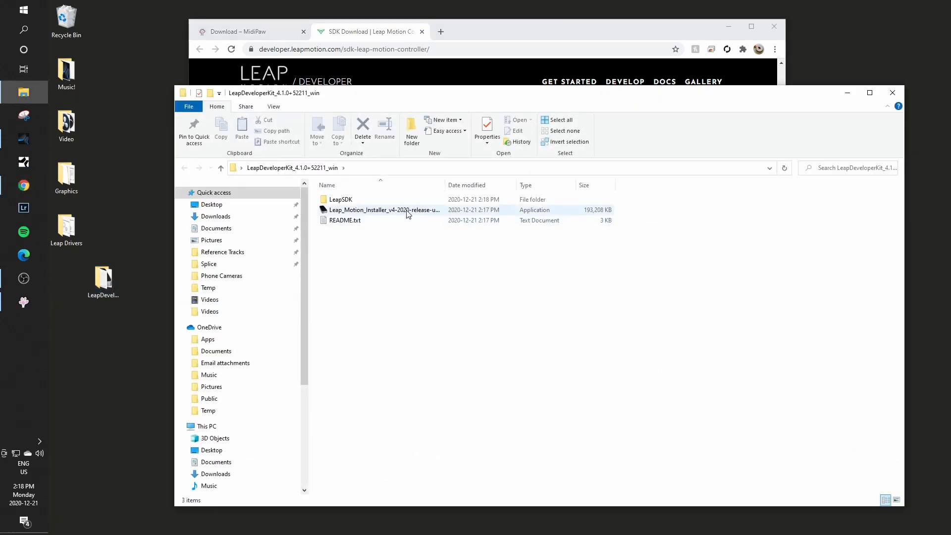
pyautogui.moveTo(367, 210)
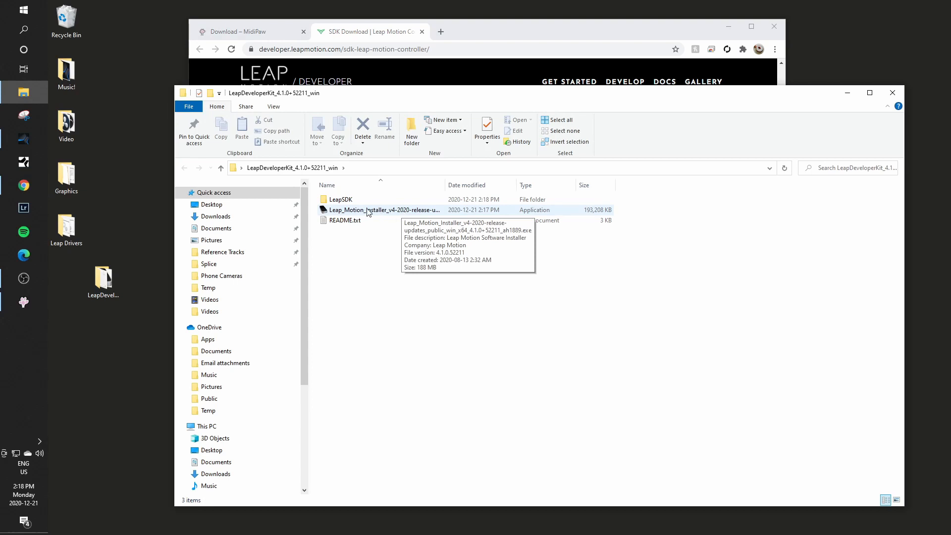
# Step: Run Leap_Motion_Installer, agree to the license, untick Launch Browser for VR Setup and finish
pyautogui.click(384, 210)
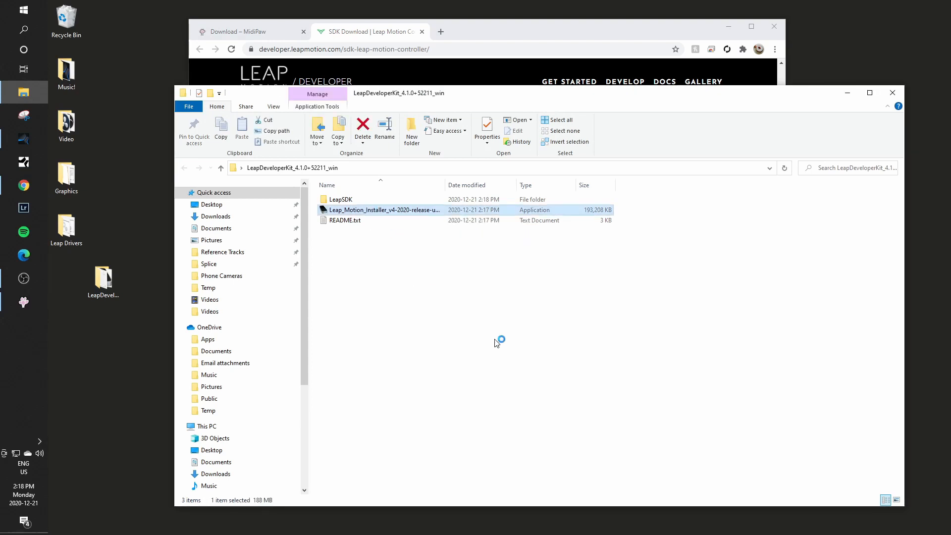
pyautogui.doubleClick(382, 210)
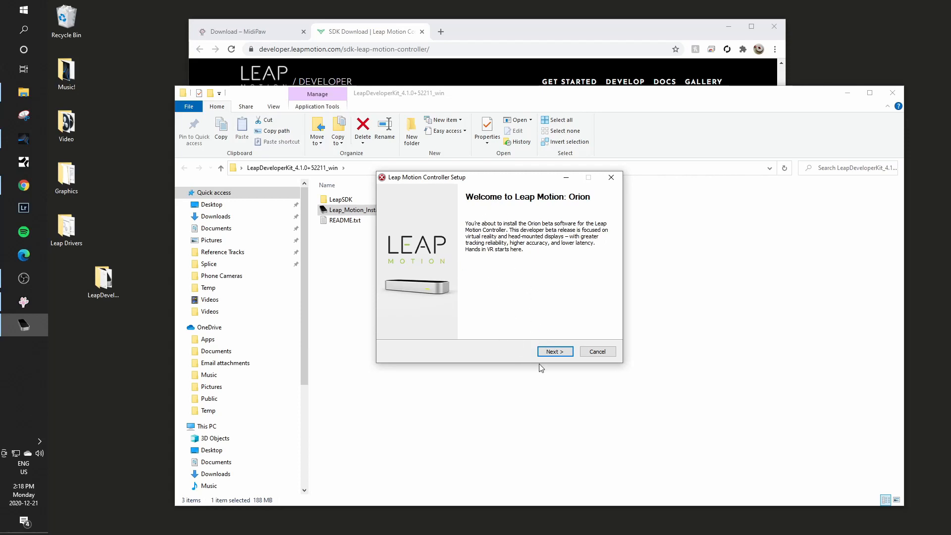
pyautogui.moveTo(706, 129)
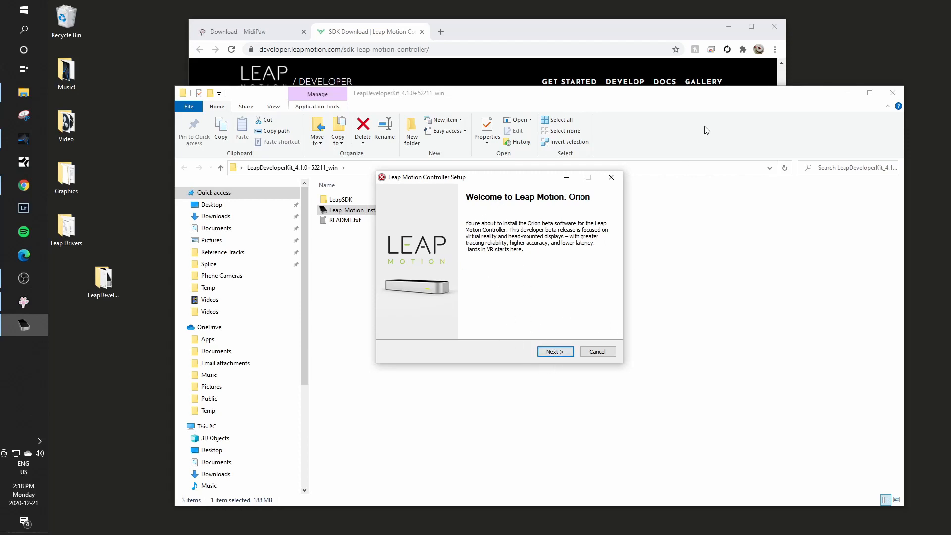
pyautogui.click(555, 351)
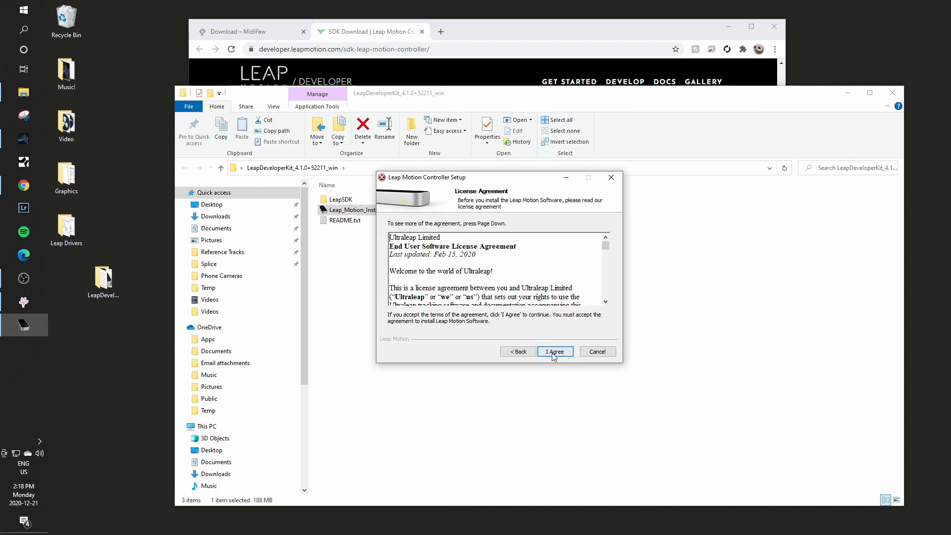
pyautogui.click(555, 351)
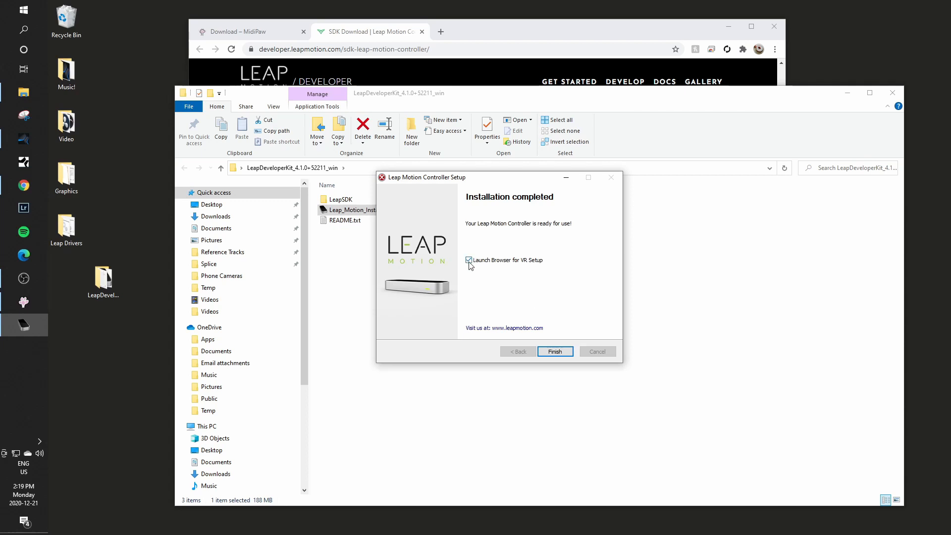
pyautogui.click(467, 259)
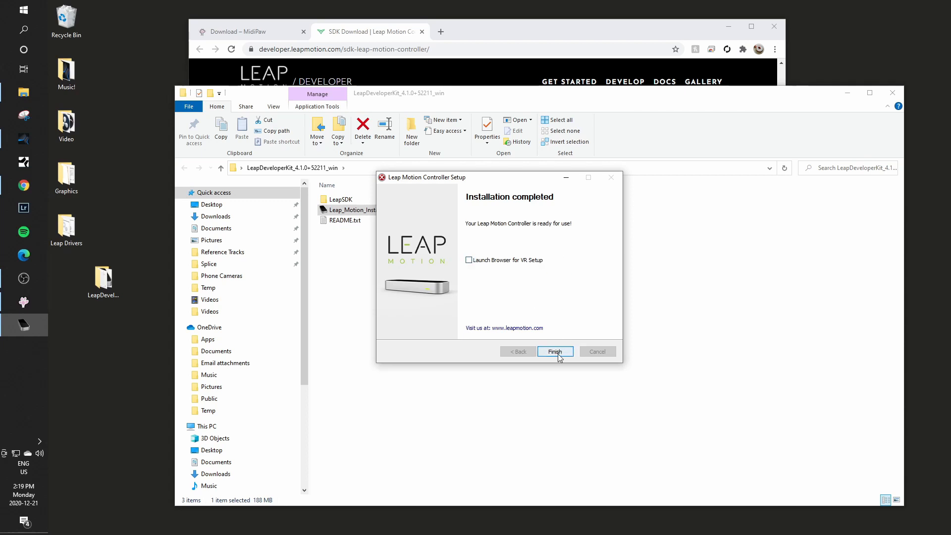
pyautogui.click(555, 350)
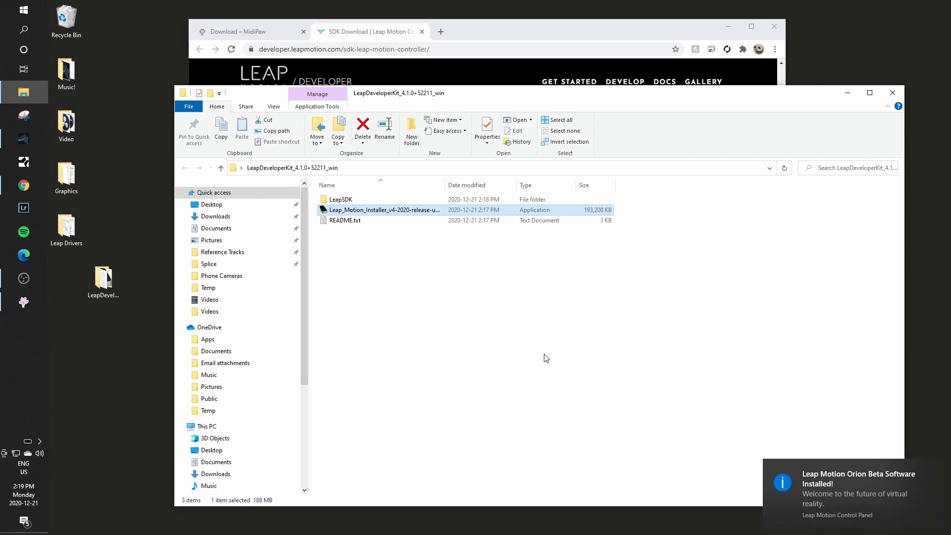
pyautogui.moveTo(246, 379)
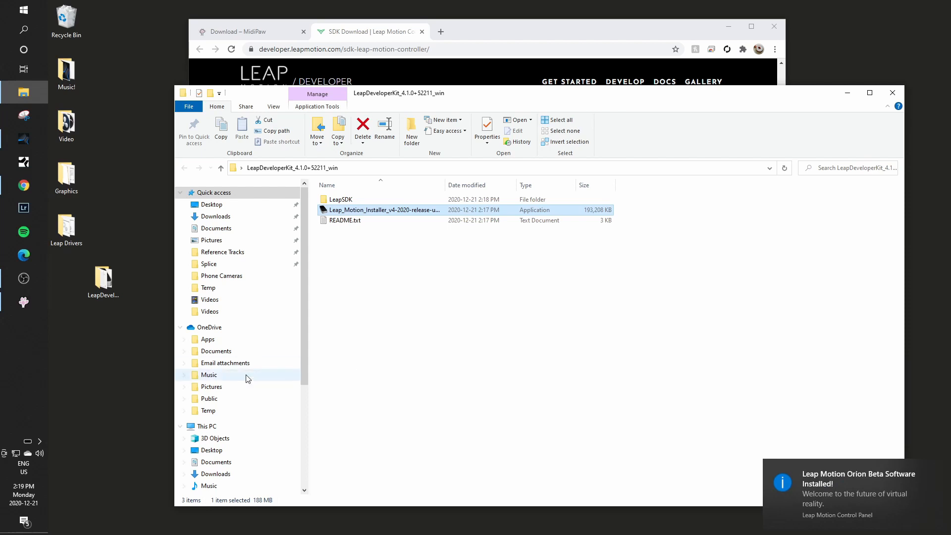
# Step: From the Leap Motion tray icon's settings, uncheck Allow Images and Auto-orient Tracking on the General tab
pyautogui.click(39, 440)
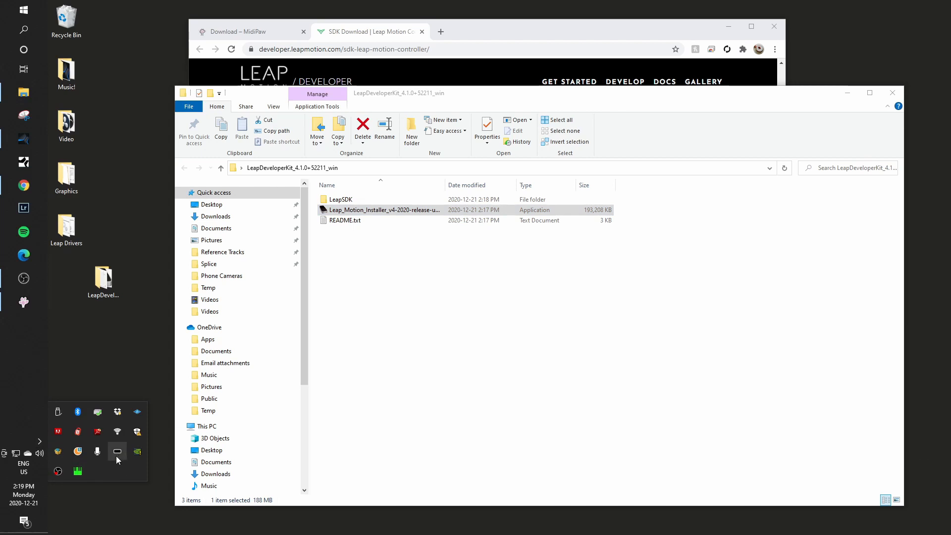
pyautogui.moveTo(117, 451)
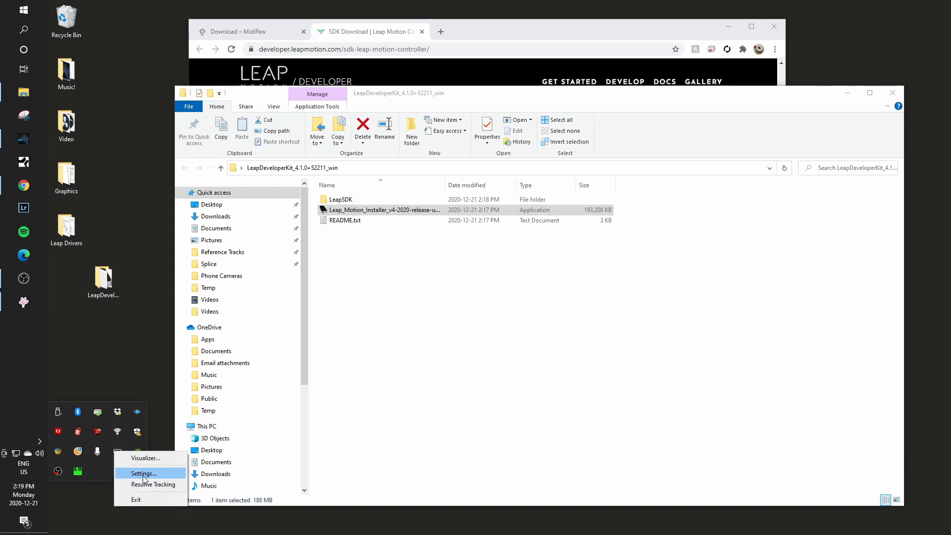
pyautogui.click(143, 473)
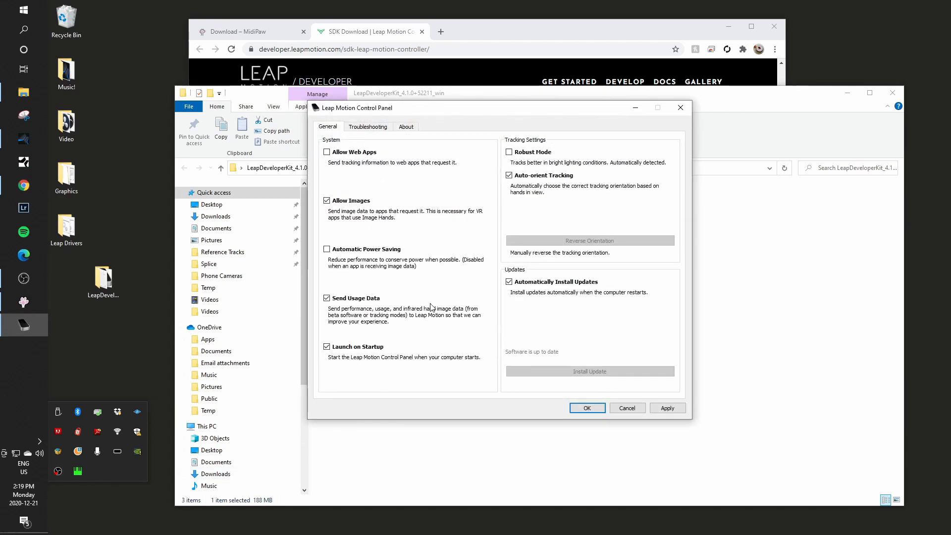
pyautogui.click(326, 200)
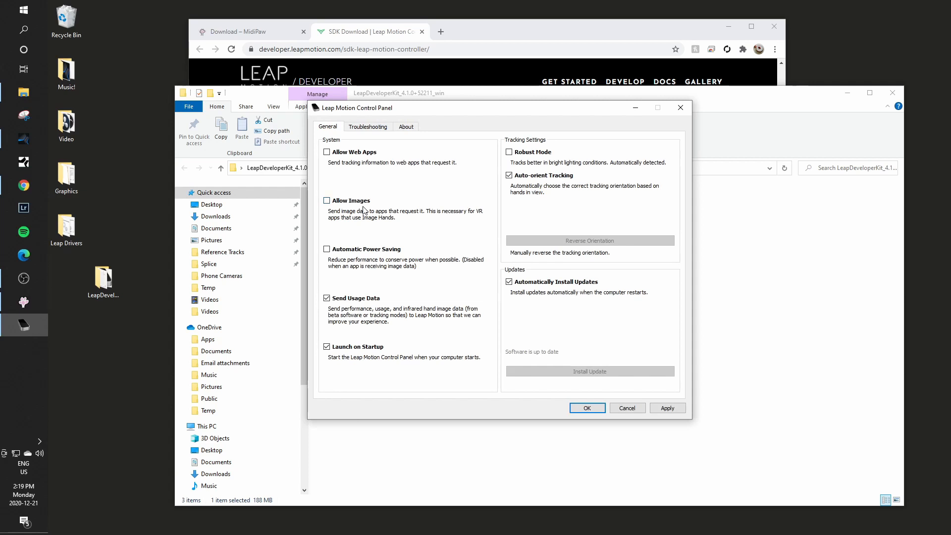
pyautogui.moveTo(387, 222)
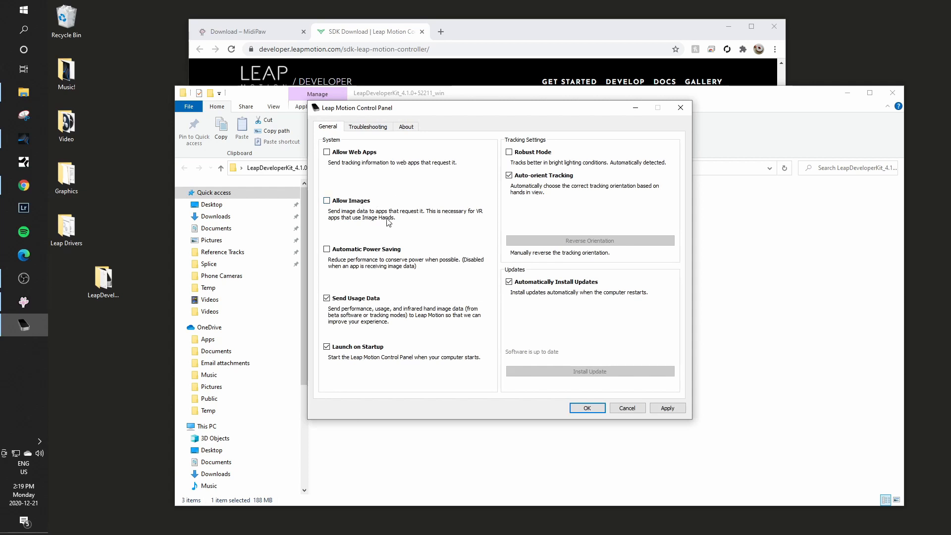
pyautogui.moveTo(420, 224)
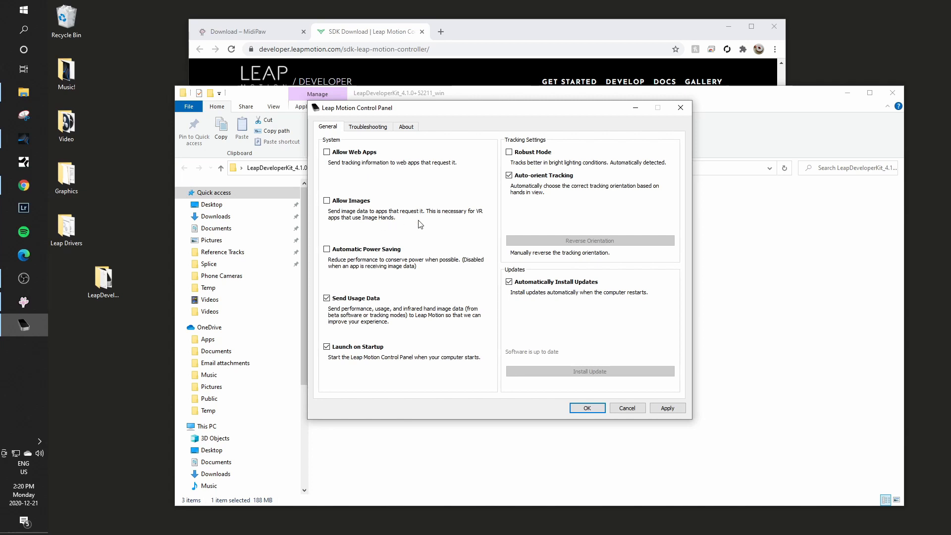
pyautogui.moveTo(353, 211)
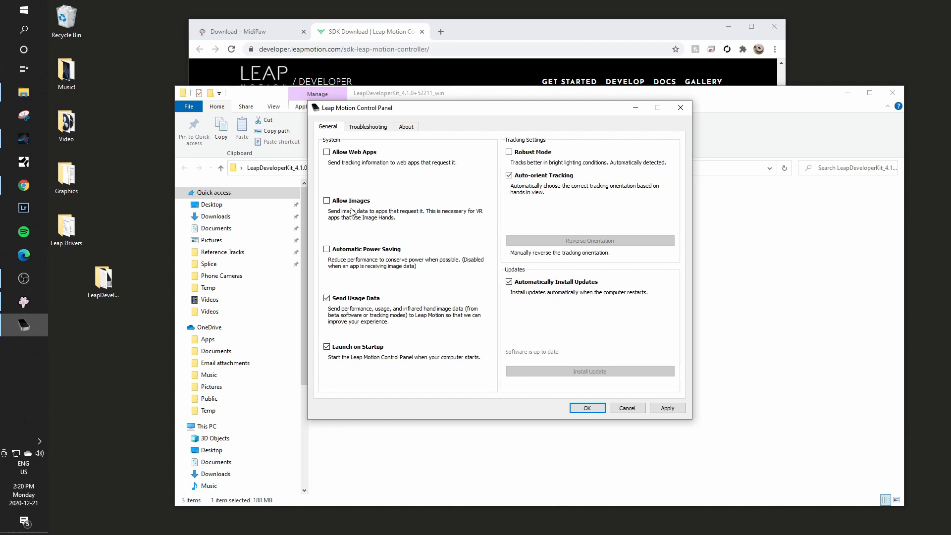
pyautogui.moveTo(416, 194)
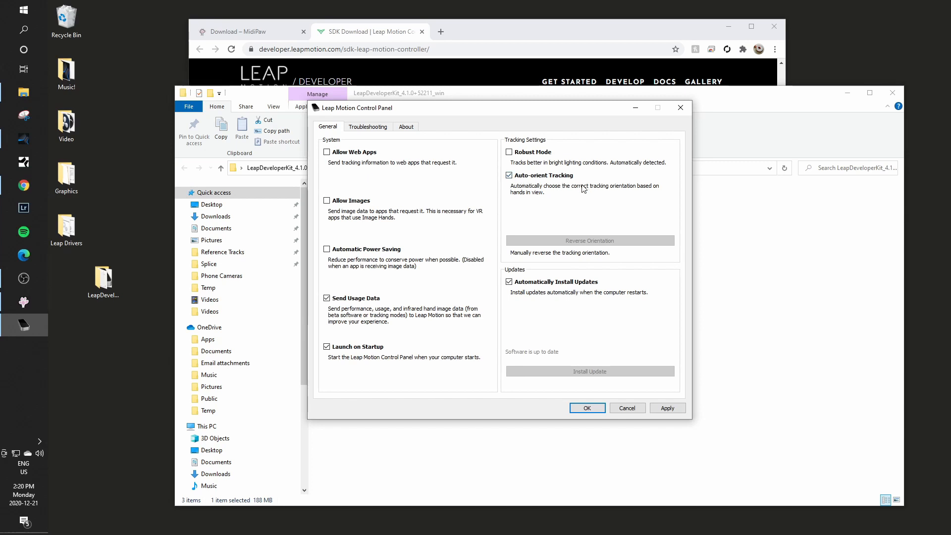
pyautogui.moveTo(537, 190)
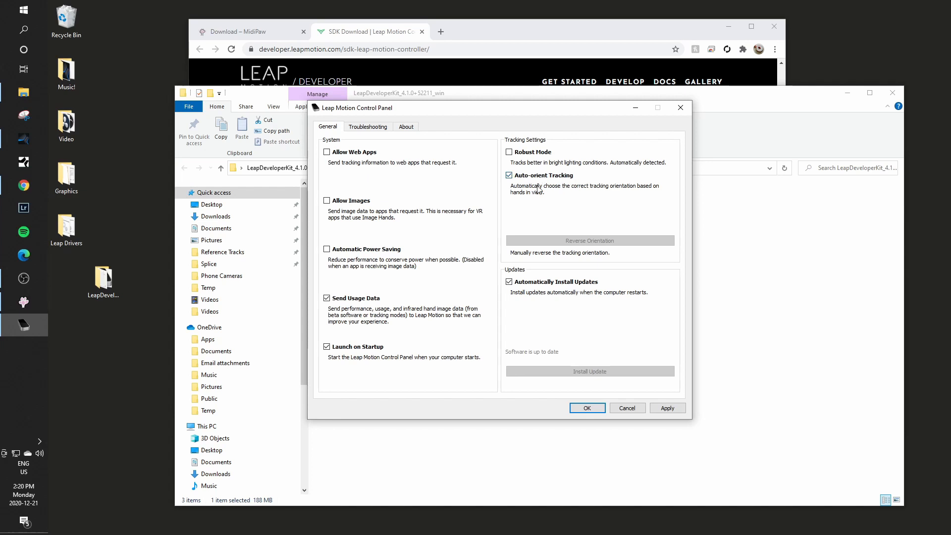
pyautogui.click(509, 175)
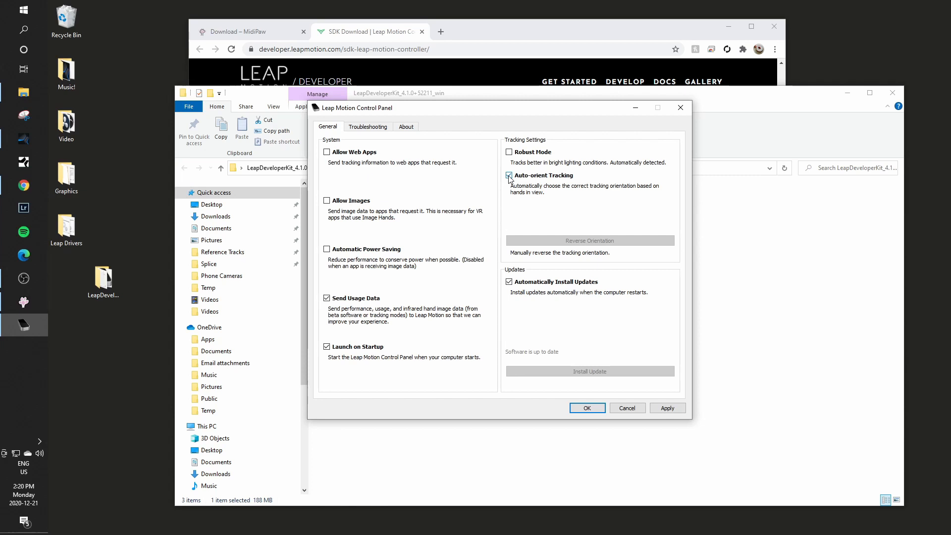
pyautogui.click(509, 175)
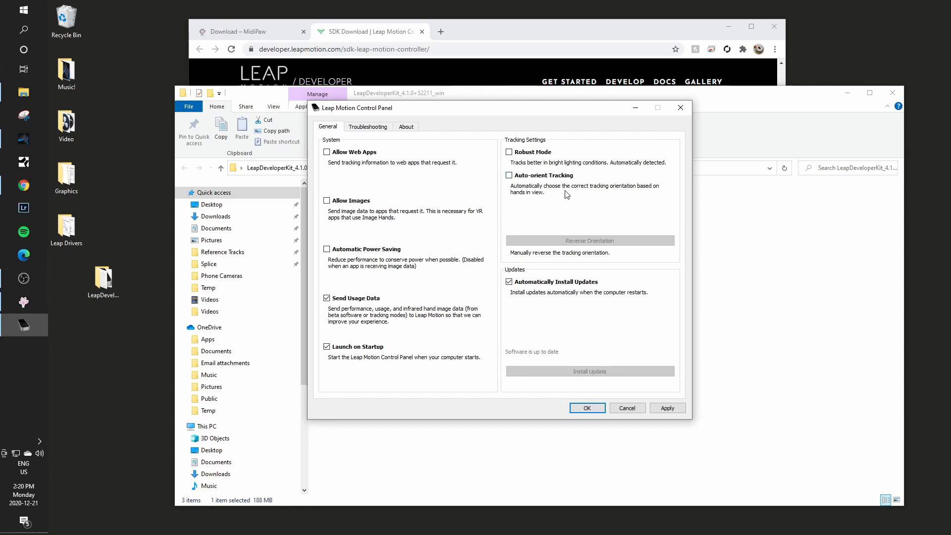
pyautogui.moveTo(564, 207)
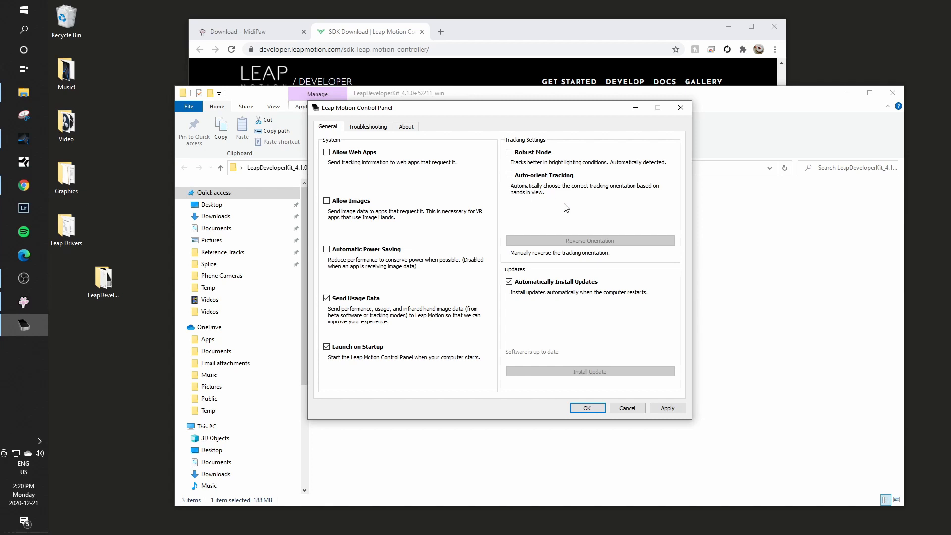
pyautogui.moveTo(596, 397)
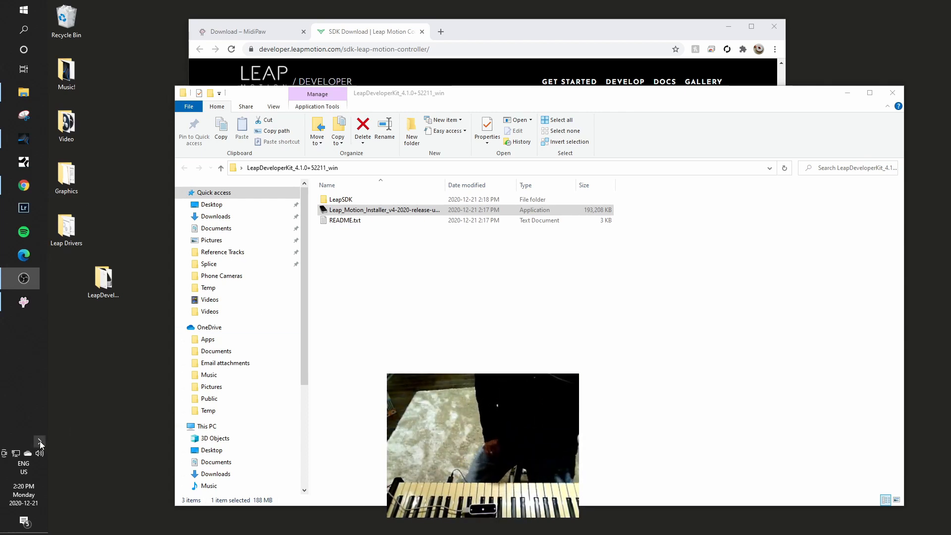
# Step: Check the tray for the Leap Motion controller, then close the MidiPaw window
pyautogui.click(40, 442)
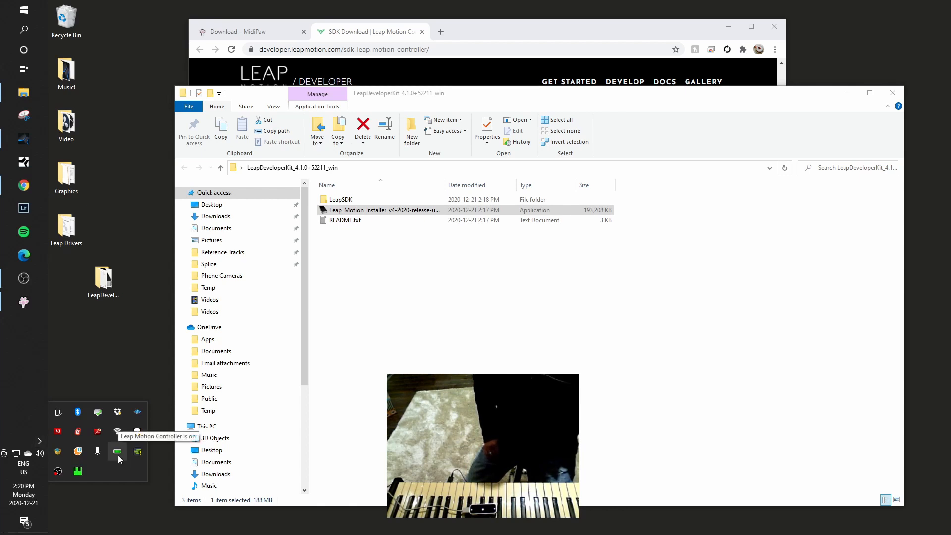
pyautogui.moveTo(65, 351)
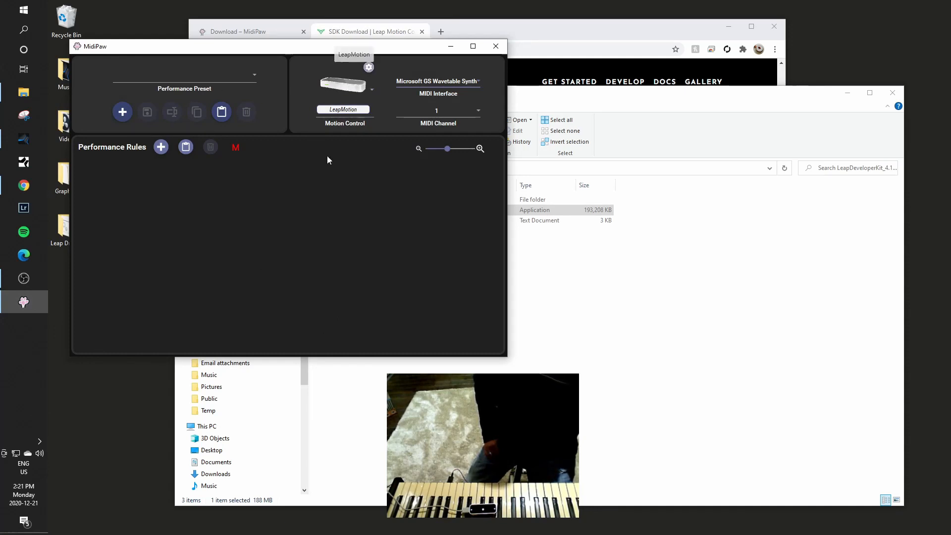
pyautogui.moveTo(341, 249)
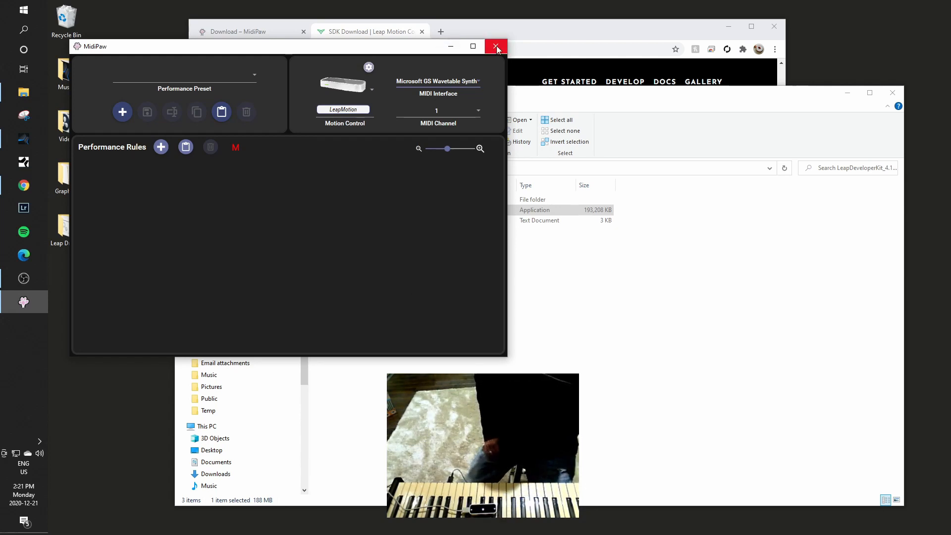
pyautogui.click(495, 45)
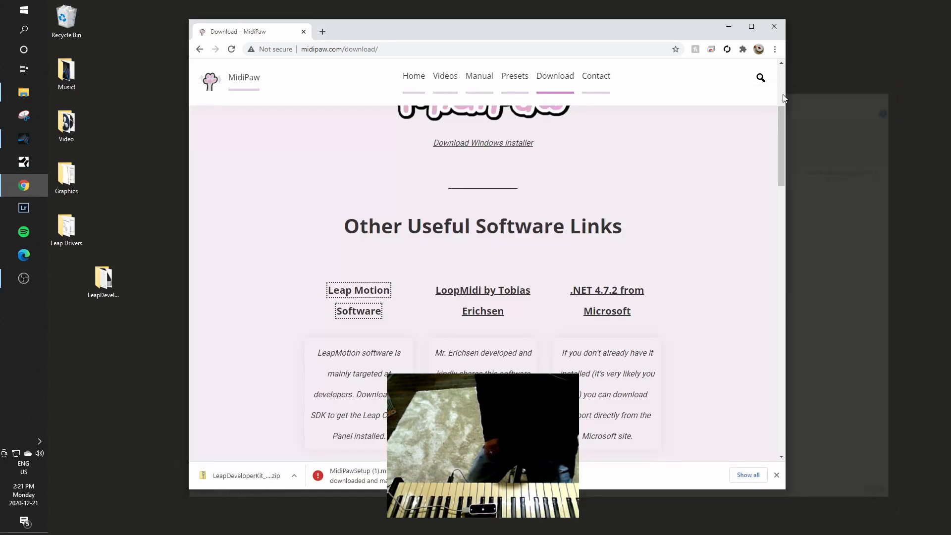
pyautogui.moveTo(529, 258)
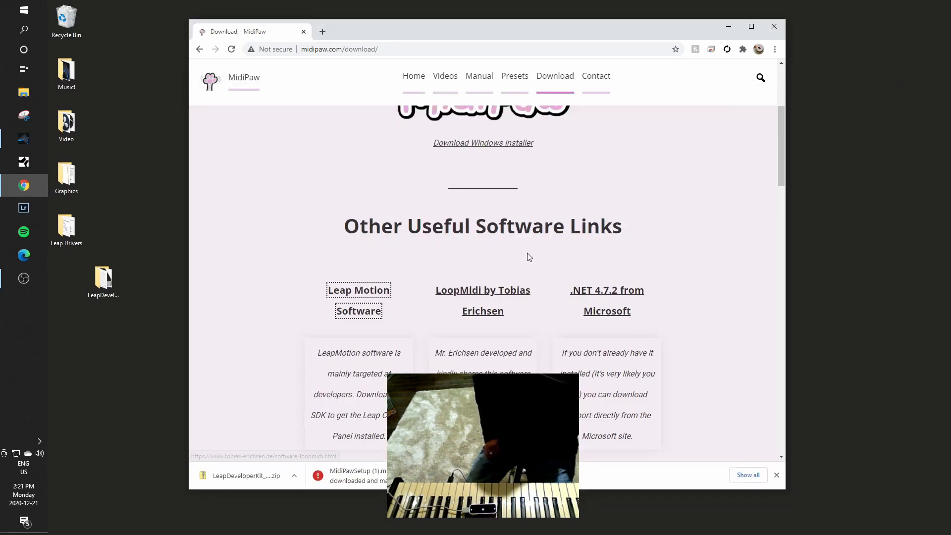
pyautogui.moveTo(479, 292)
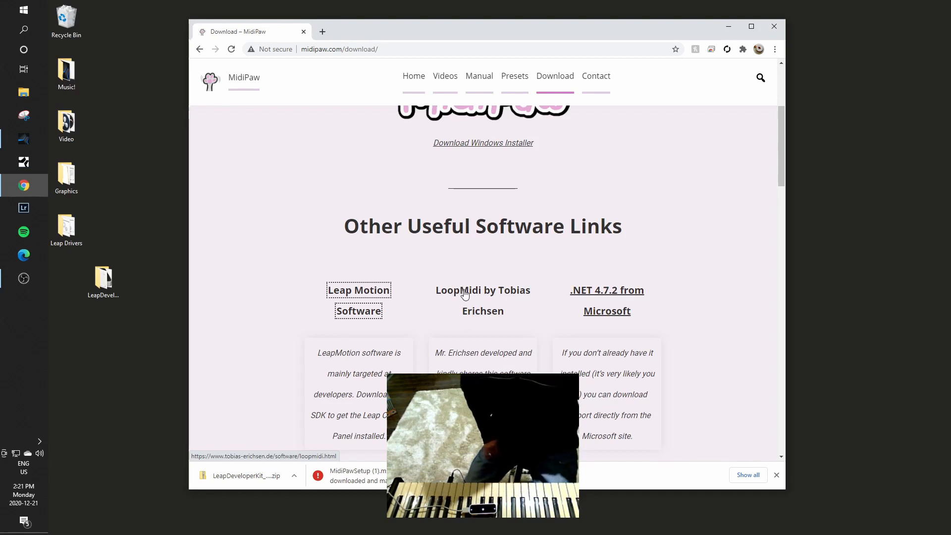
# Step: Go to Tobias Erichsen's loopMIDI page and save the download link to a chosen folder
pyautogui.click(484, 300)
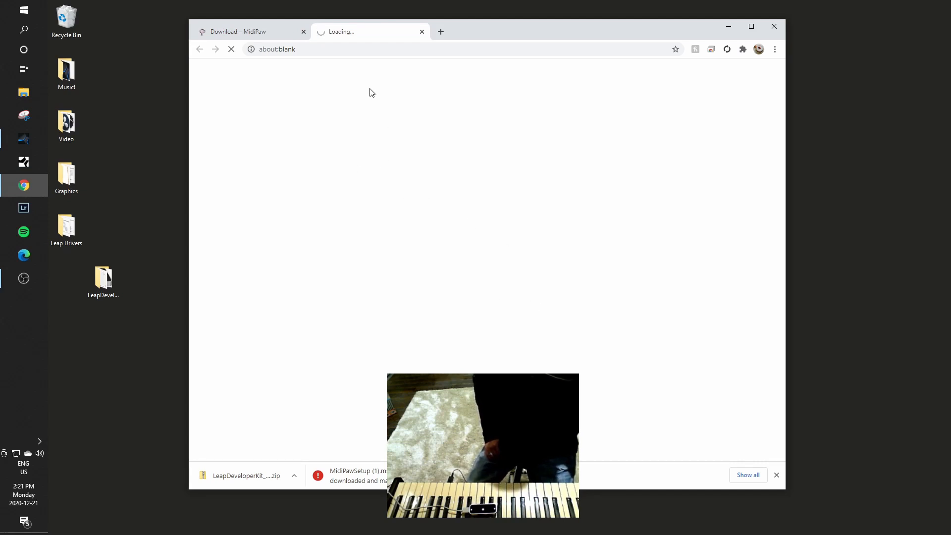
pyautogui.moveTo(554, 145)
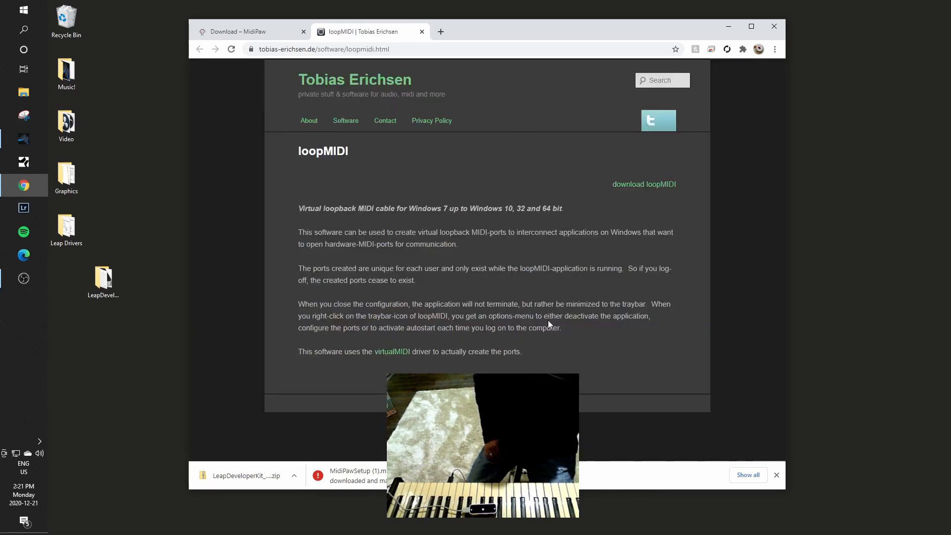
pyautogui.click(777, 475)
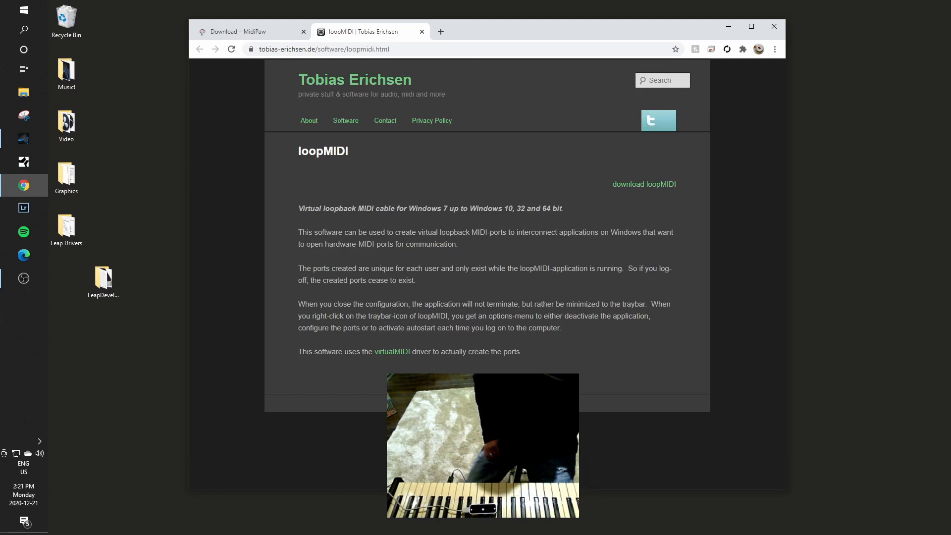
pyautogui.moveTo(590, 249)
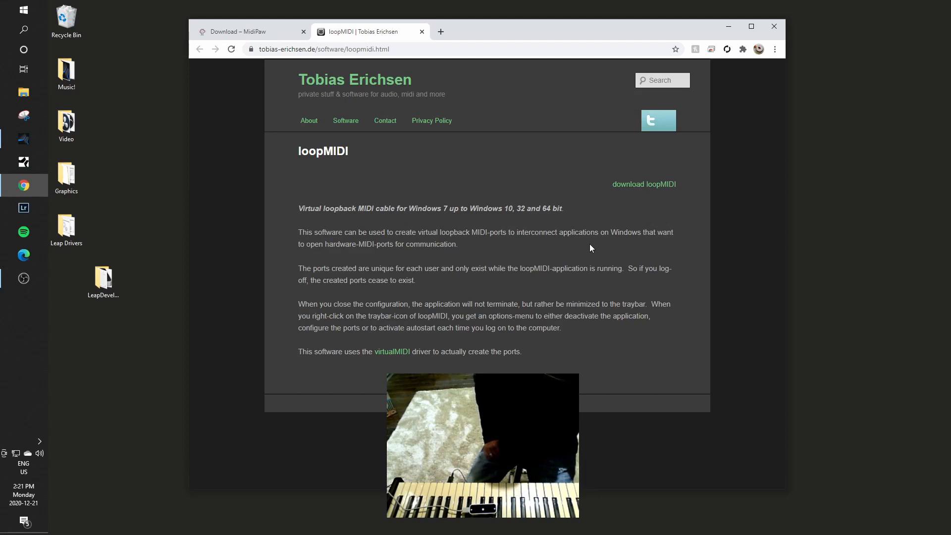
pyautogui.moveTo(645, 190)
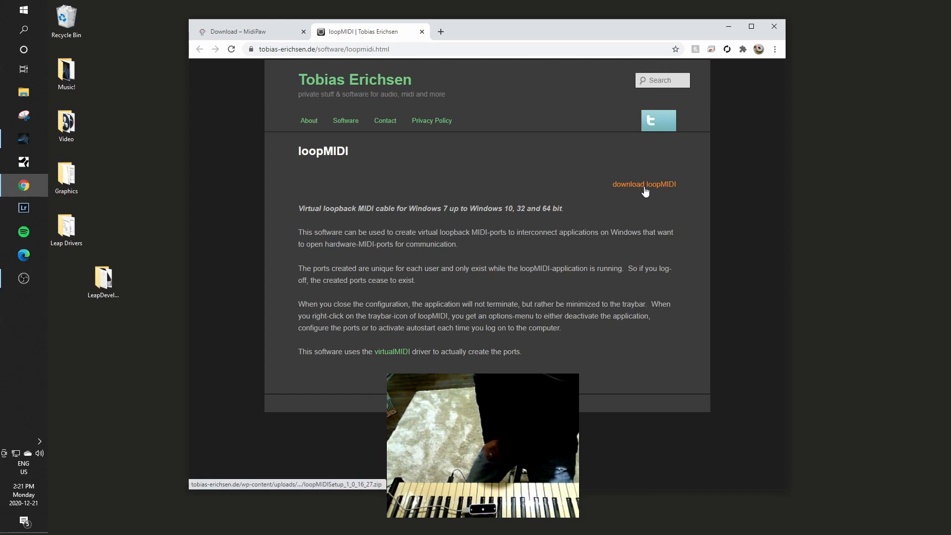
pyautogui.moveTo(360, 456)
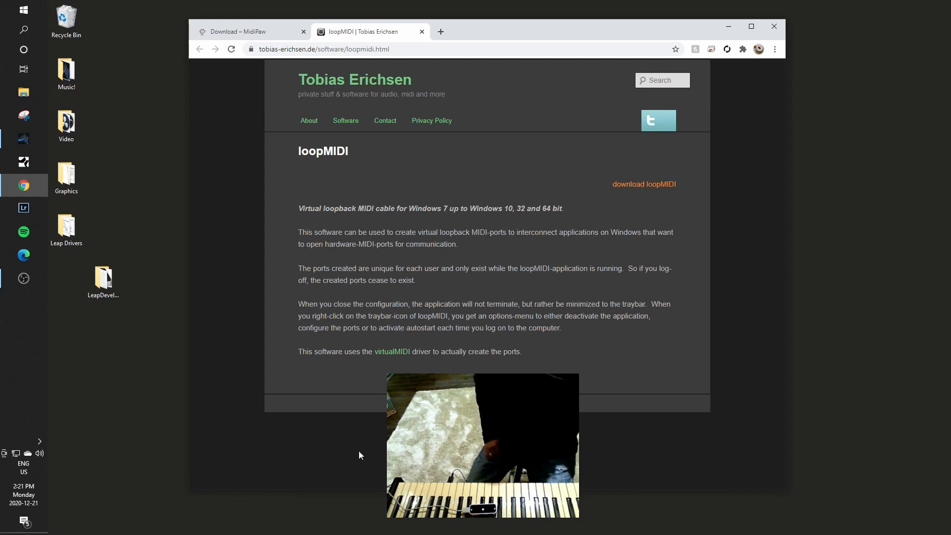
pyautogui.moveTo(636, 189)
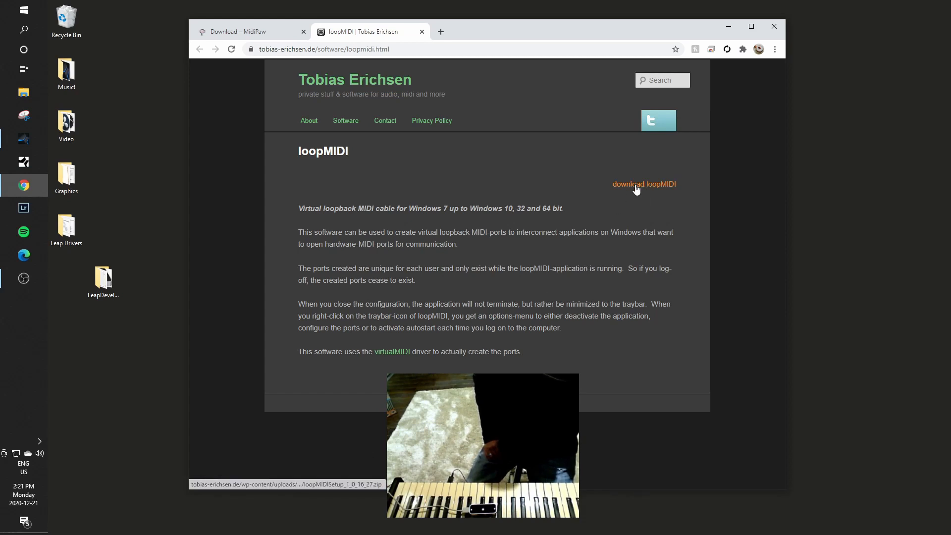
pyautogui.rightClick(636, 185)
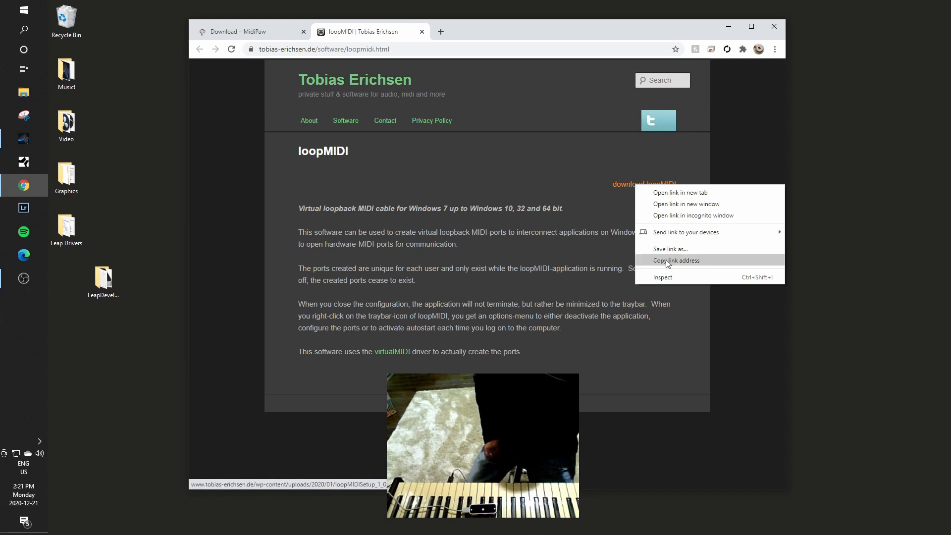
pyautogui.click(670, 248)
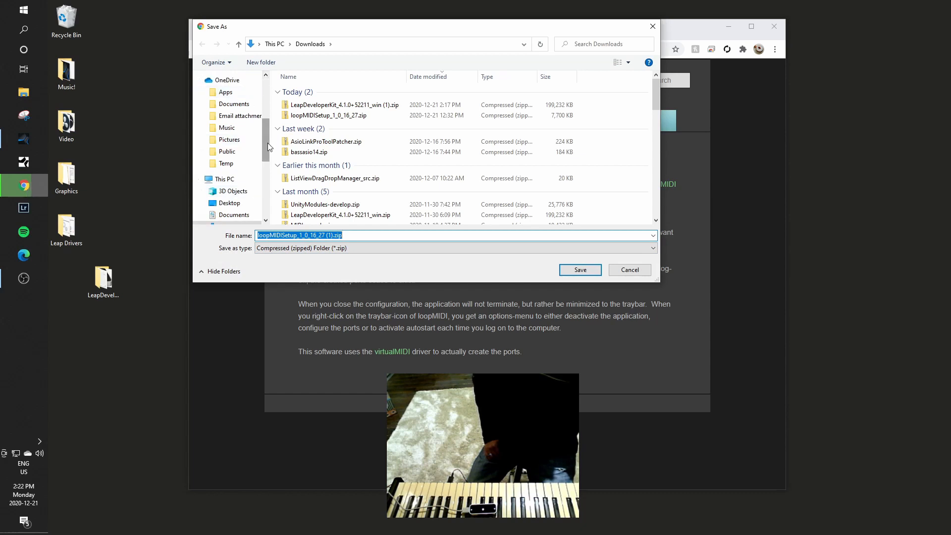
# Step: Save the loopMIDI setup zip to the desktop and keep it despite Chrome's warning
pyautogui.click(230, 202)
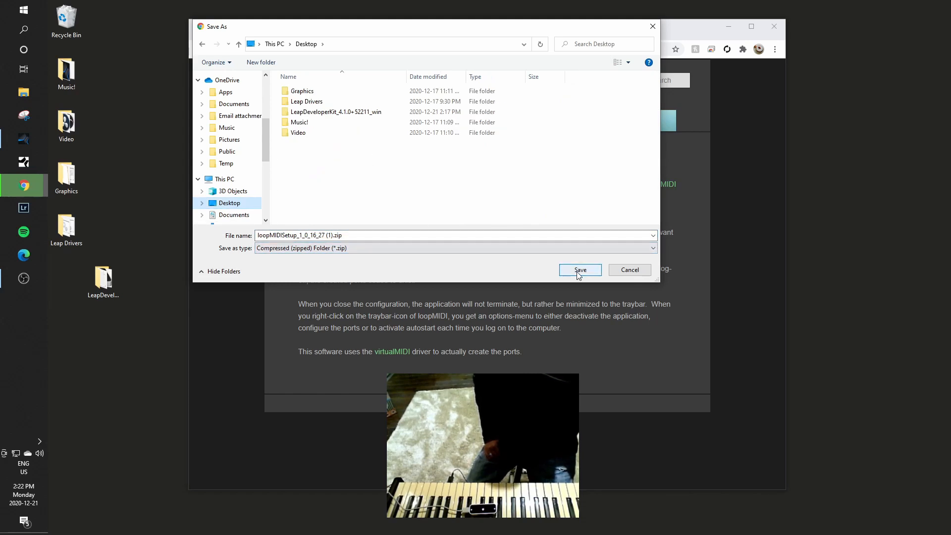
pyautogui.click(581, 269)
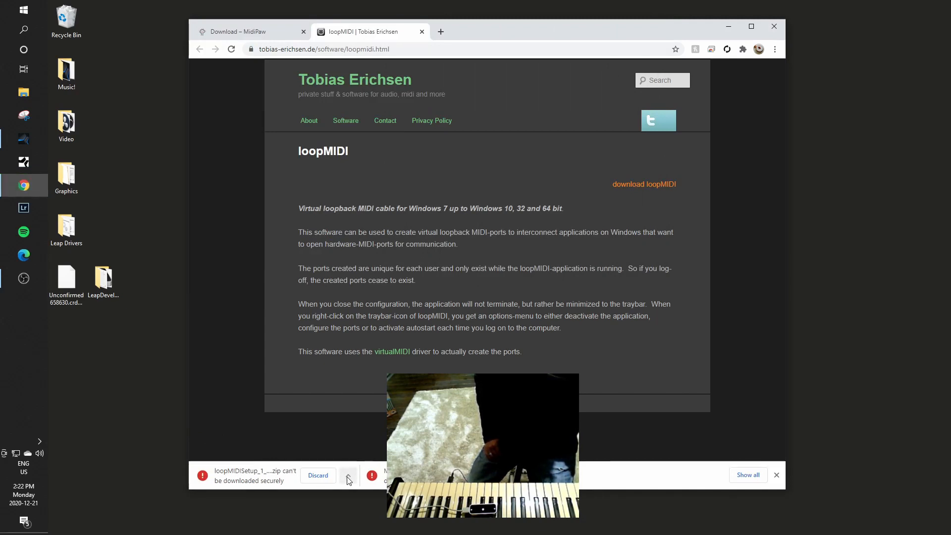
pyautogui.click(349, 475)
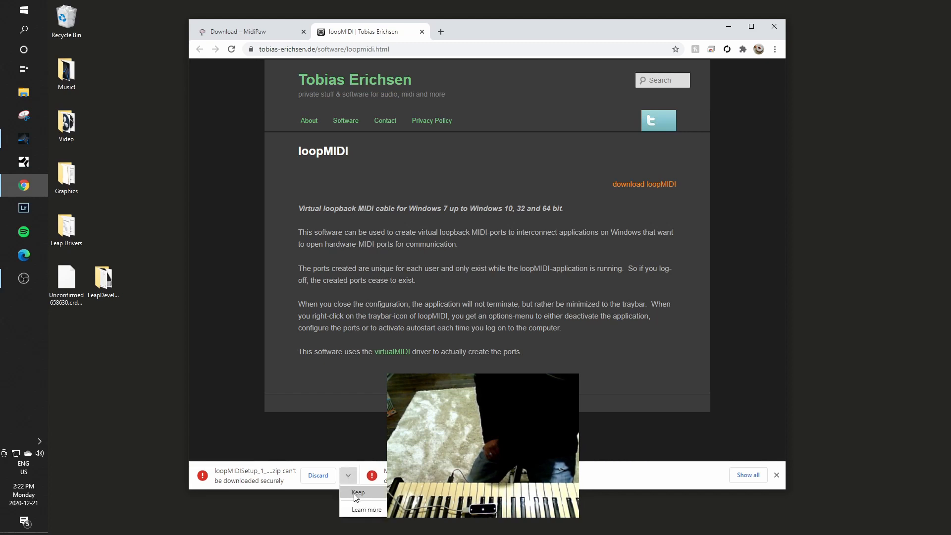
pyautogui.click(359, 492)
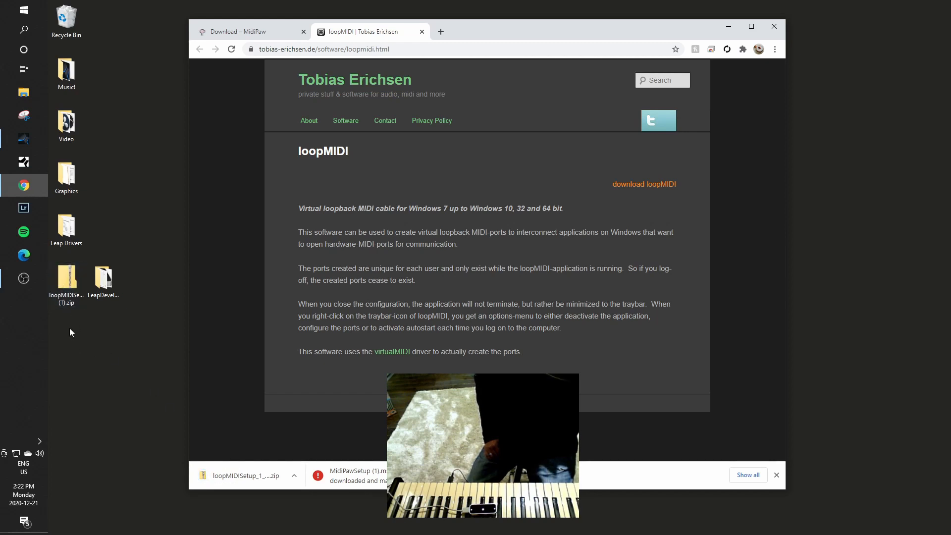
# Step: Open the loopMIDI zip from the desktop and run loopMIDISetup.exe
pyautogui.click(67, 280)
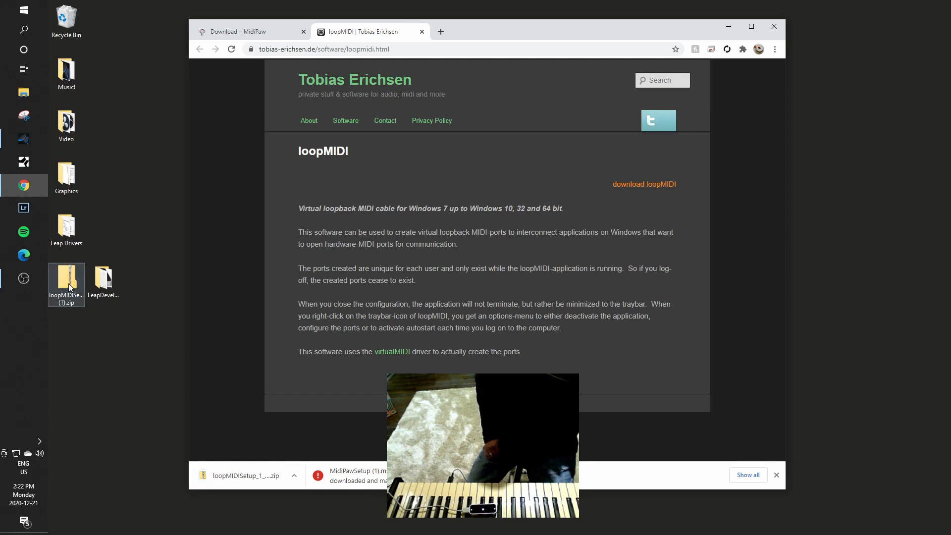
pyautogui.doubleClick(65, 279)
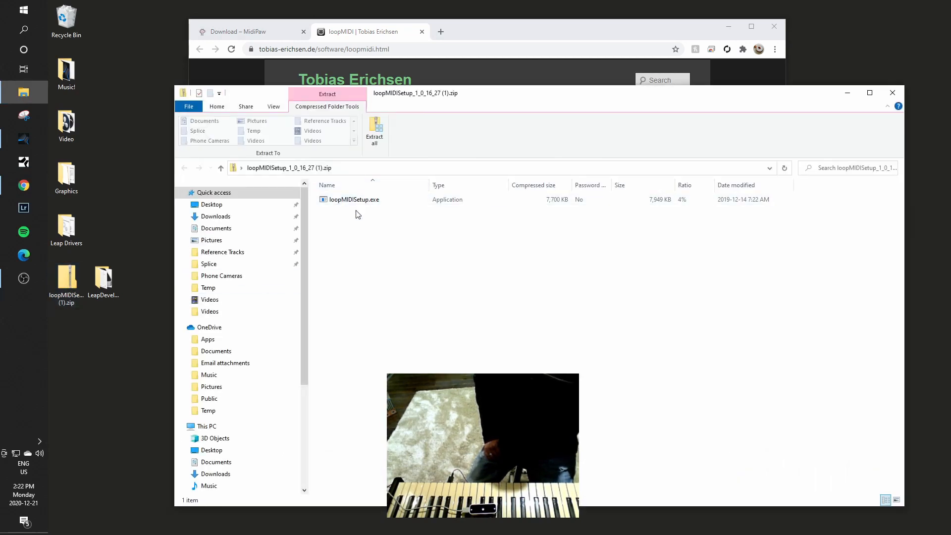
pyautogui.moveTo(397, 226)
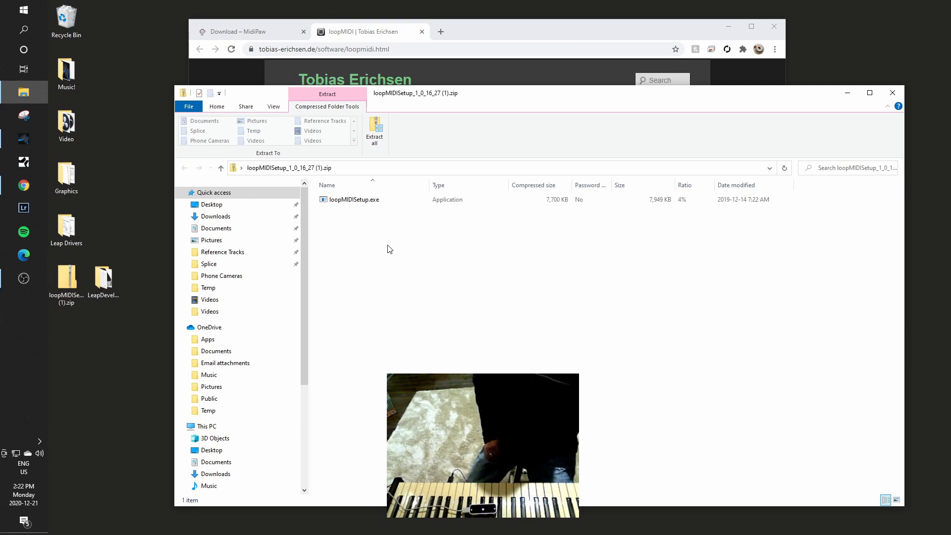
pyautogui.click(353, 199)
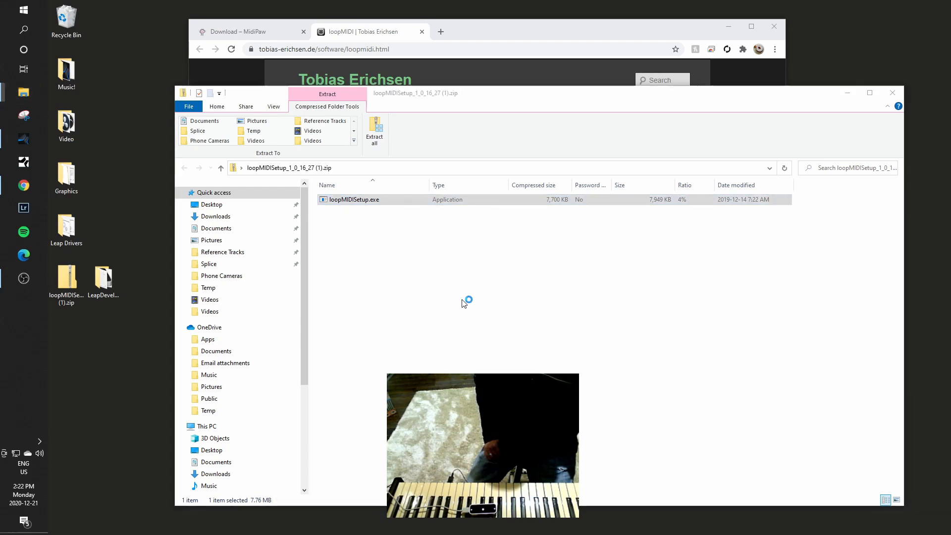
pyautogui.doubleClick(352, 199)
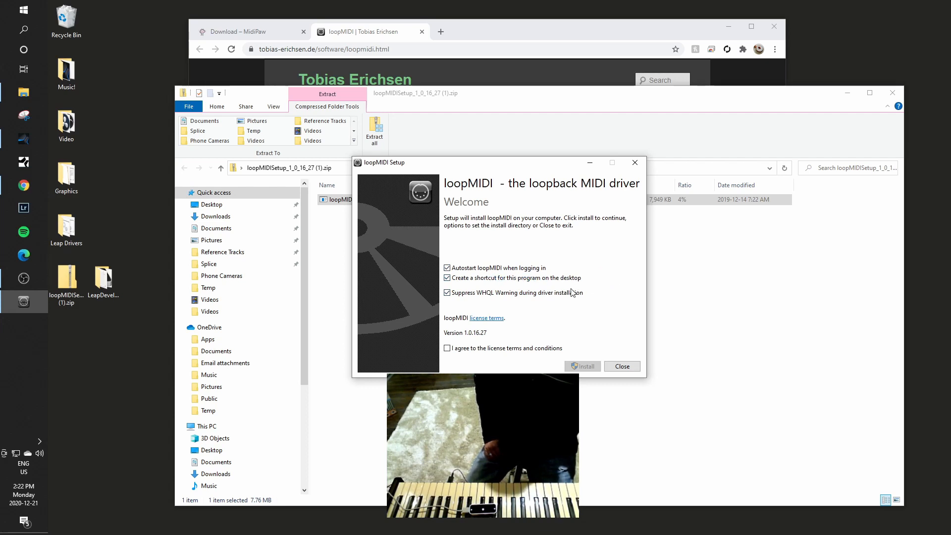
# Step: Install loopMIDI without a desktop shortcut, accepting the license, then launch it
pyautogui.click(447, 278)
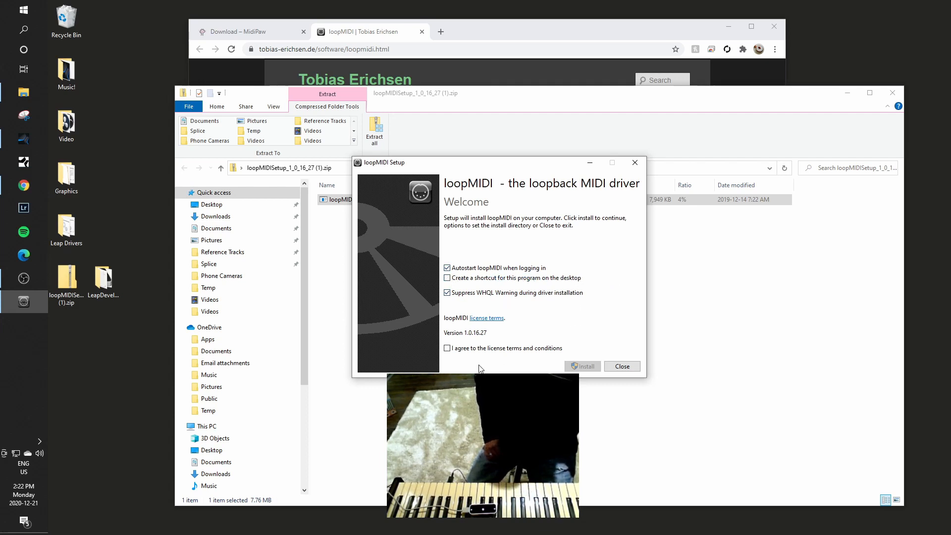
pyautogui.click(446, 348)
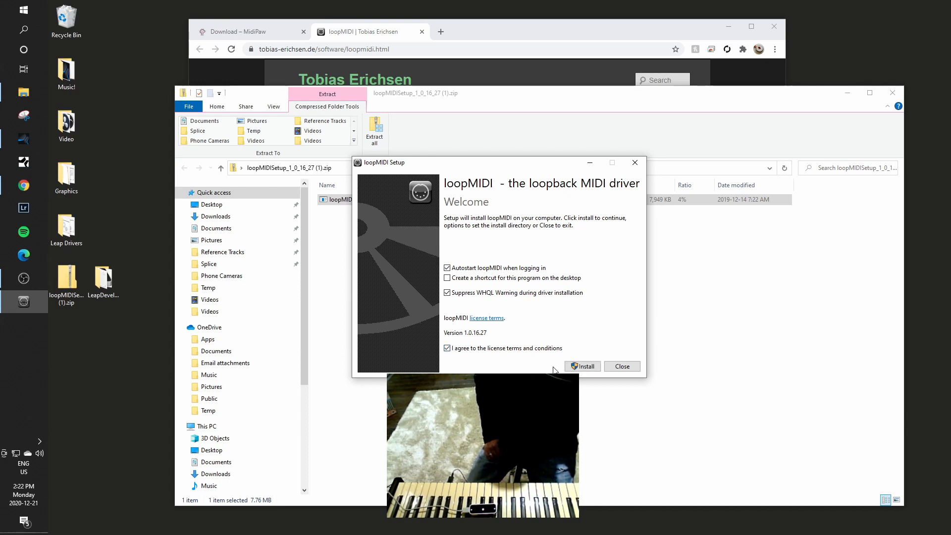
pyautogui.click(582, 366)
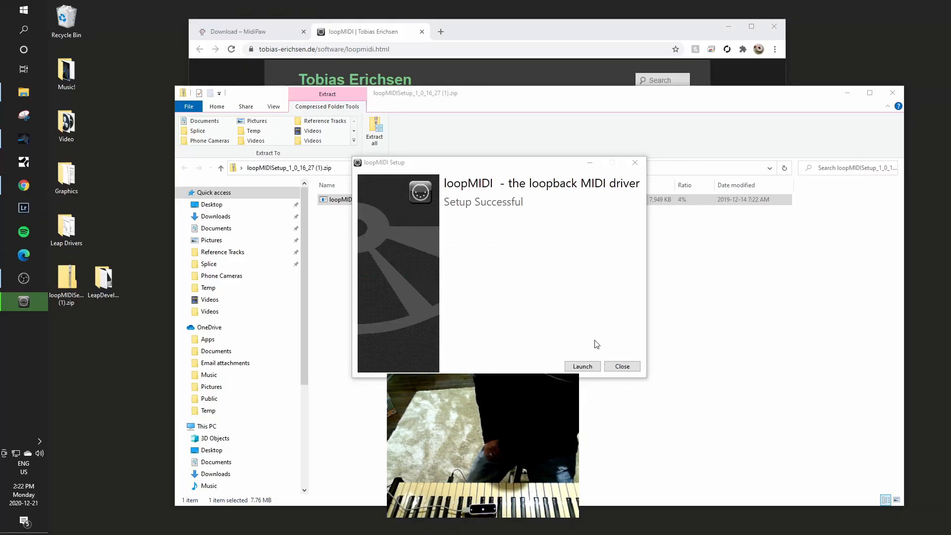
pyautogui.click(582, 366)
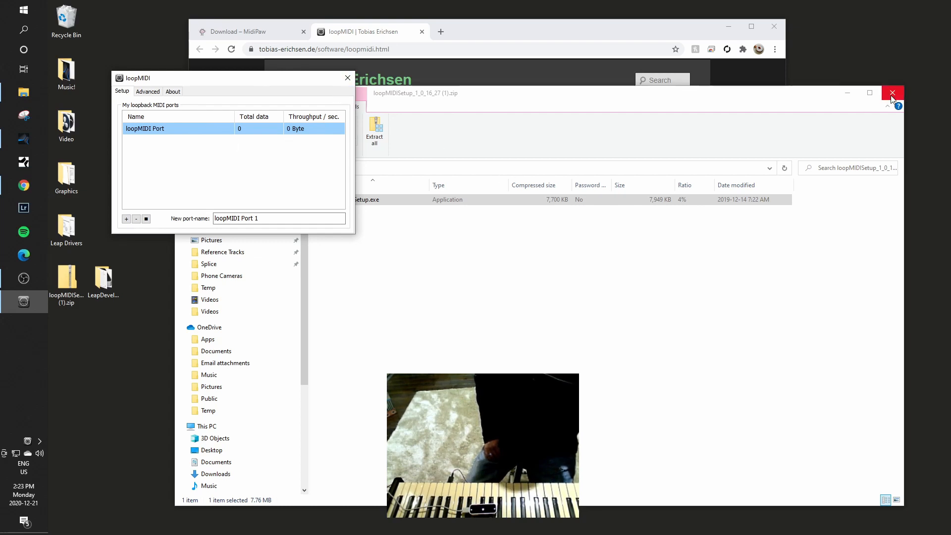
# Step: Close the zip window and launch MidiPaw from a Start menu search for 'midi'
pyautogui.click(892, 93)
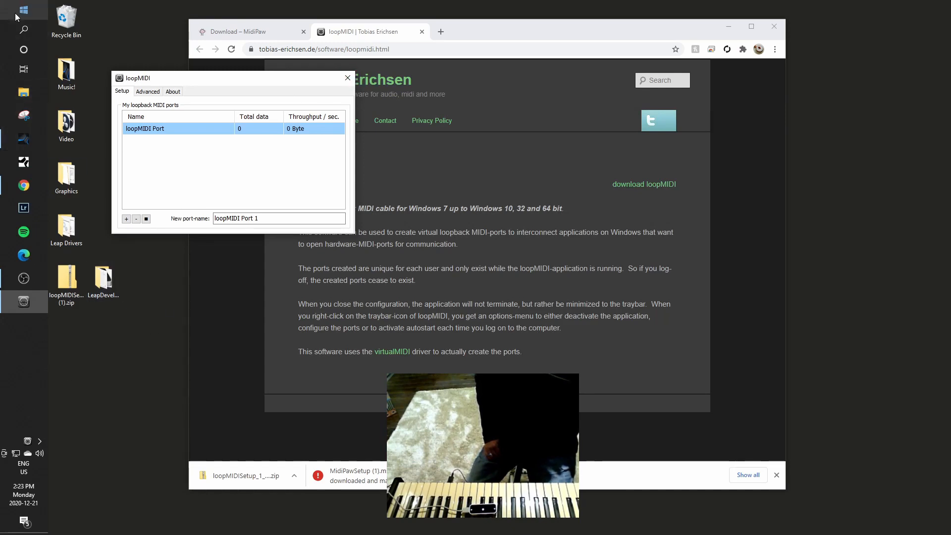
pyautogui.click(24, 10)
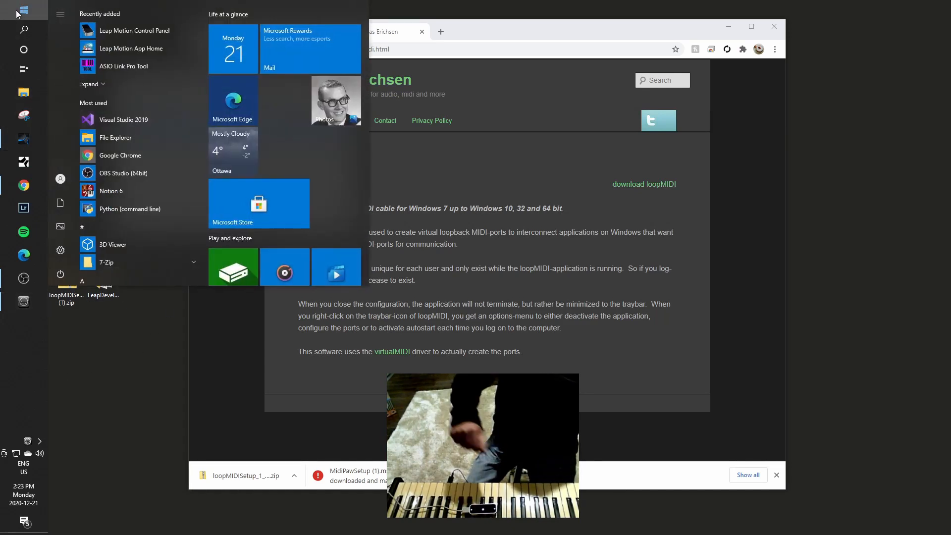
pyautogui.write('midi')
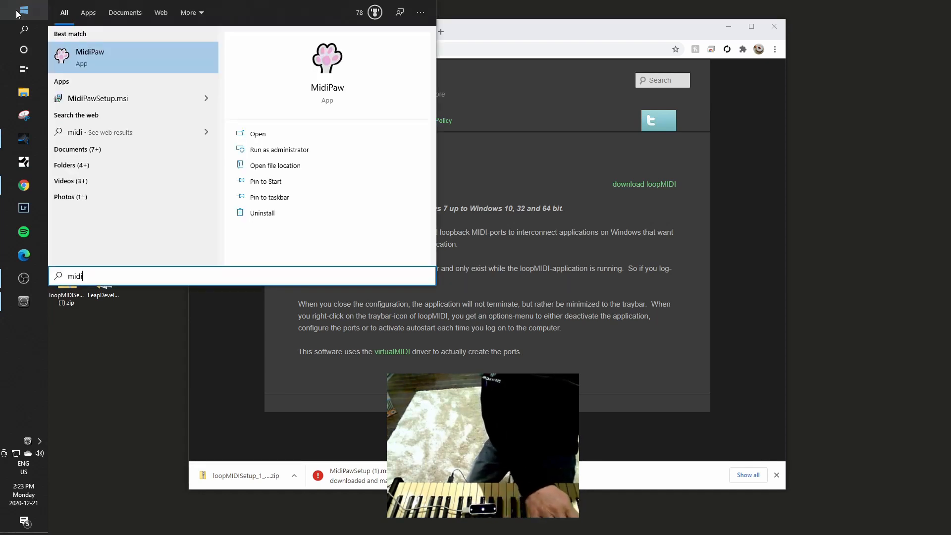
pyautogui.click(89, 57)
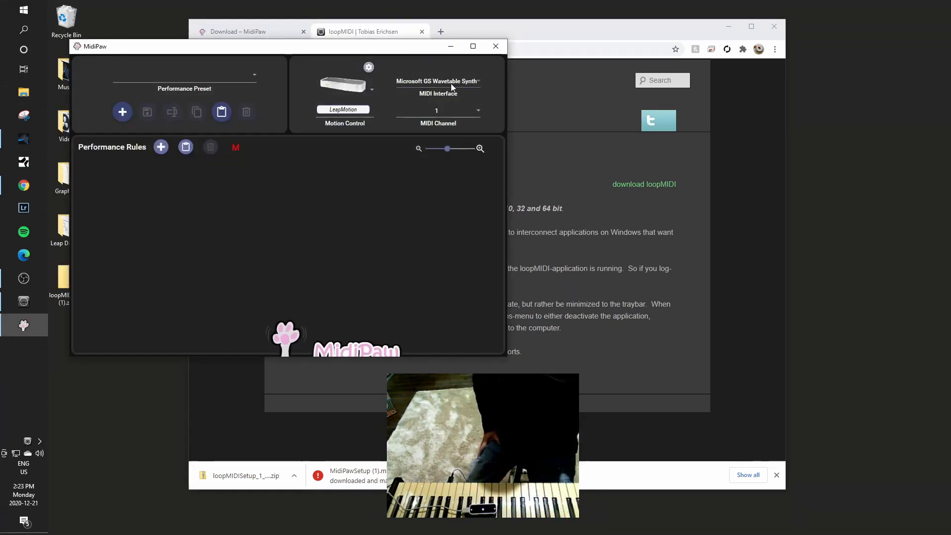
# Step: Set MidiPaw's MIDI Interface to loopMIDI Port and close the loopMIDI window
pyautogui.click(438, 81)
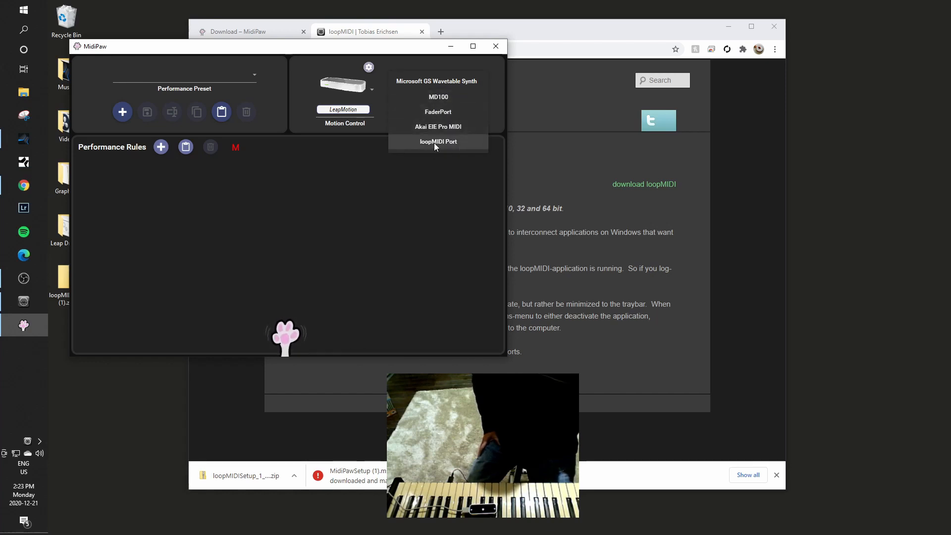
pyautogui.click(438, 140)
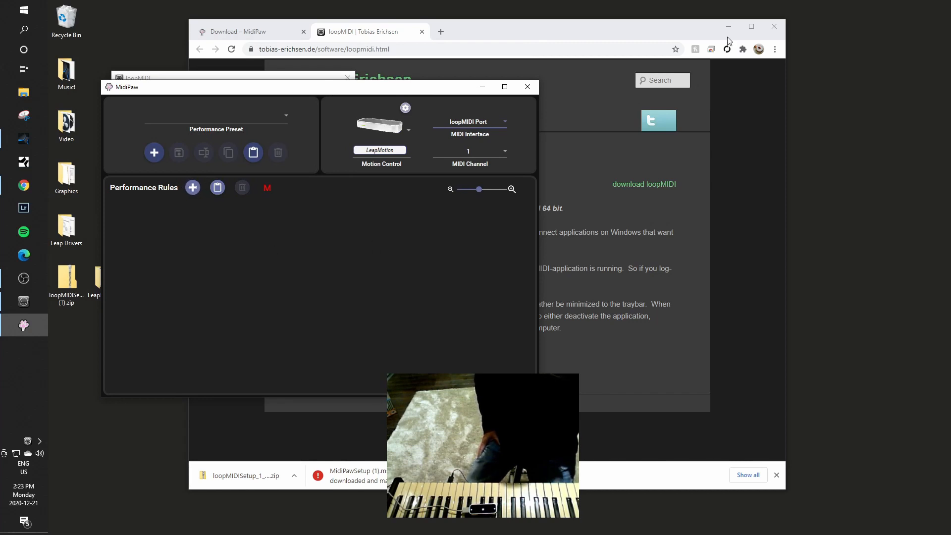
pyautogui.moveTo(728, 26)
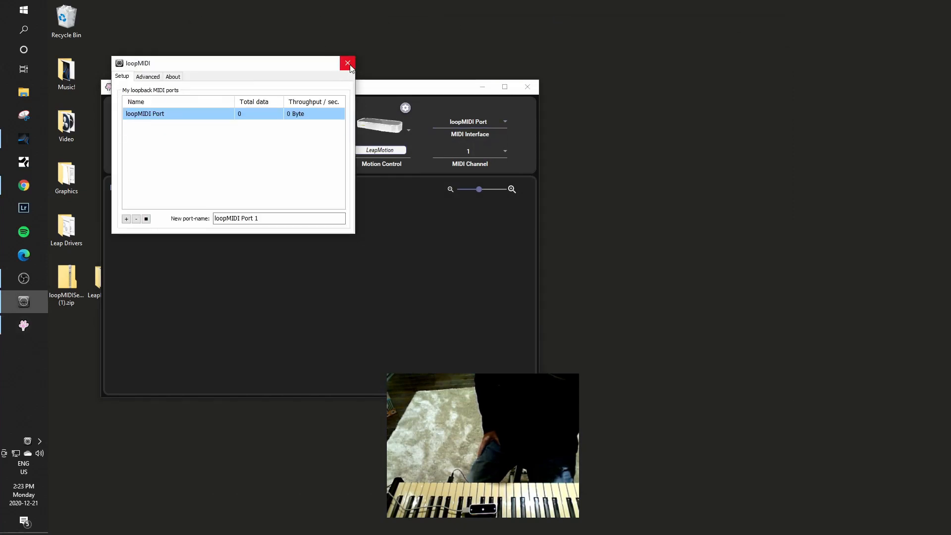
pyautogui.click(348, 63)
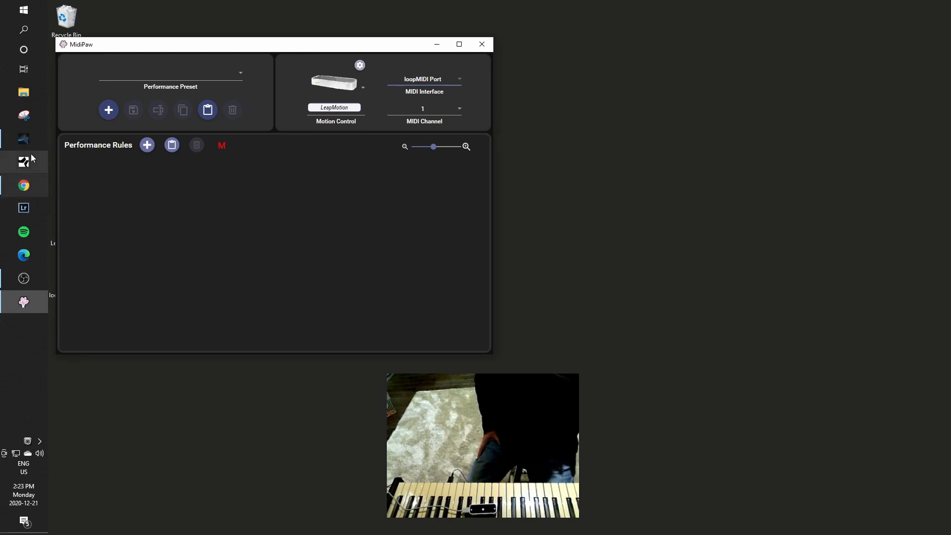
# Step: Switch to Studio One and open Studio One > Options on the External Devices tab
pyautogui.click(24, 139)
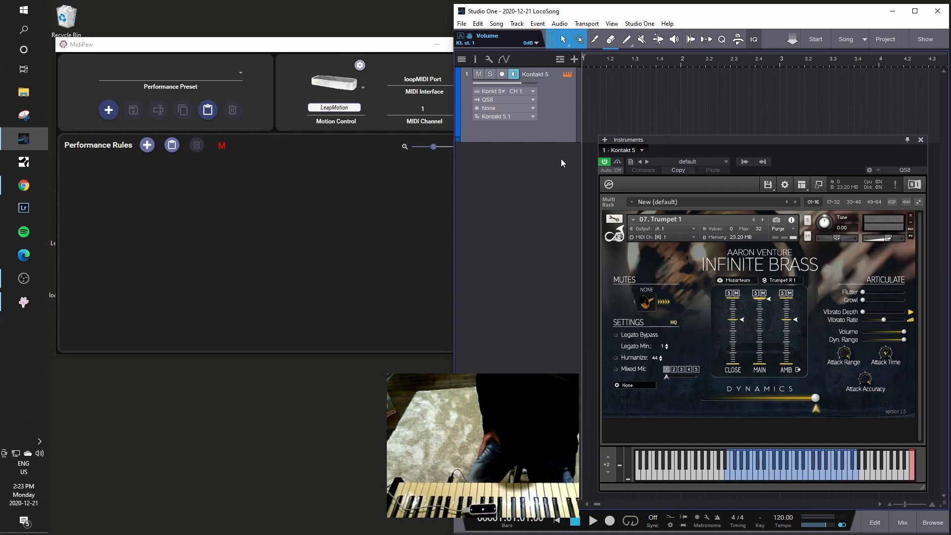
pyautogui.click(639, 23)
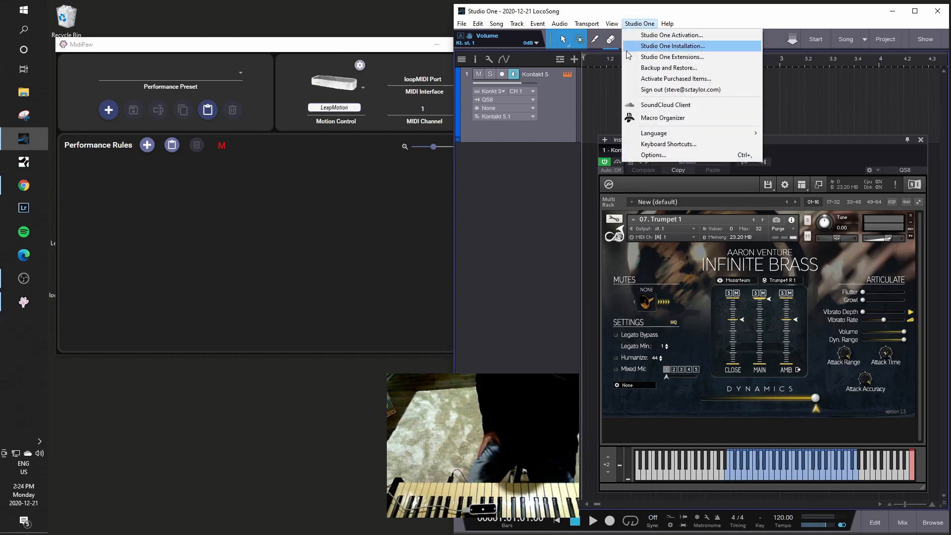
pyautogui.click(653, 154)
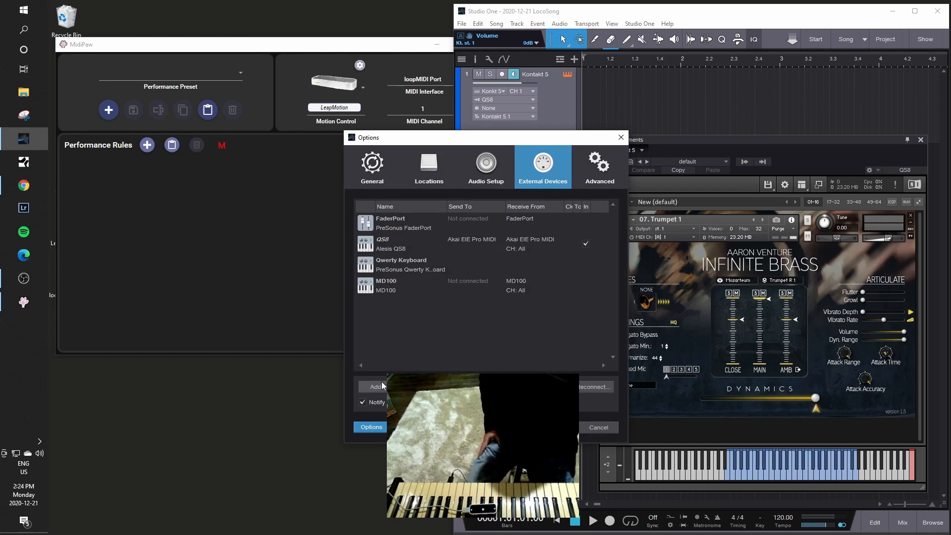
# Step: Add an external device with manufacturer and name LoopMidi, receiving from loopMIDI Port, and confirm
pyautogui.click(370, 387)
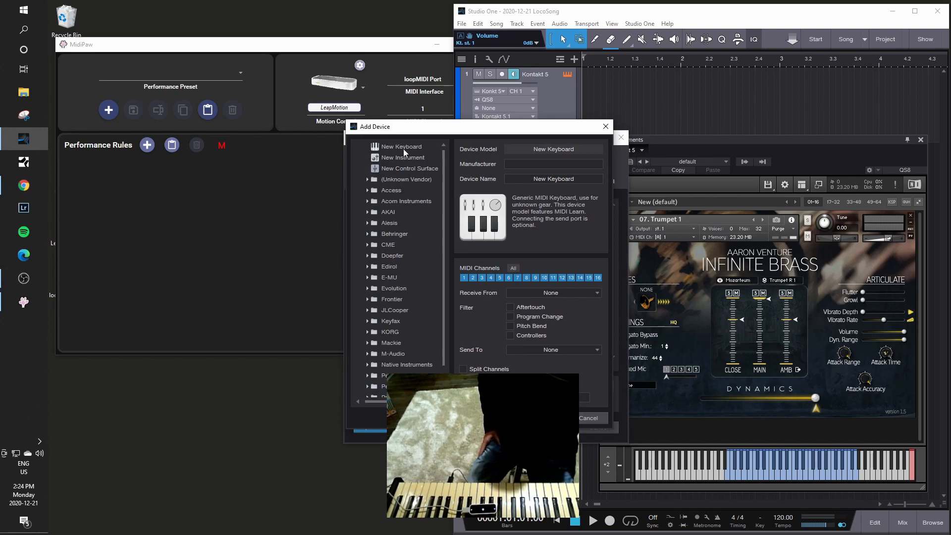
pyautogui.click(400, 146)
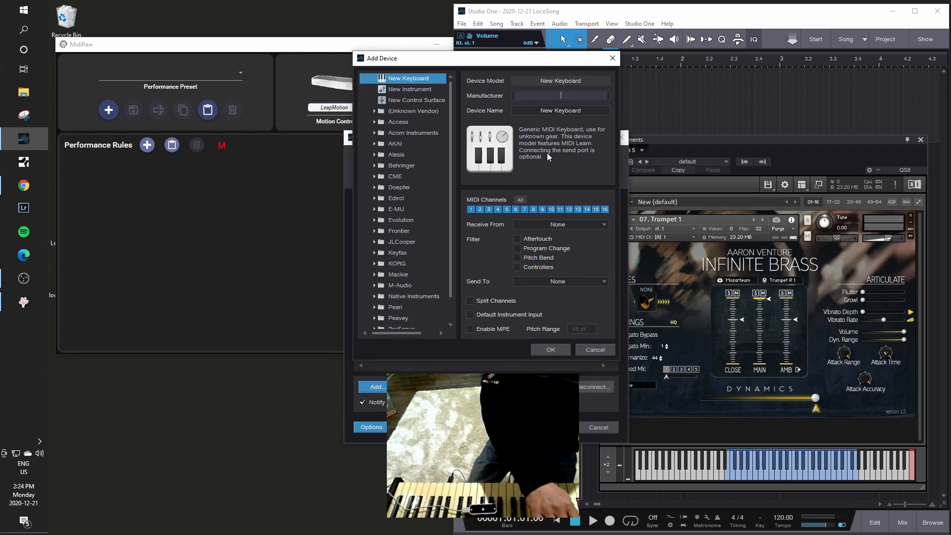
pyautogui.write('LoopMidi')
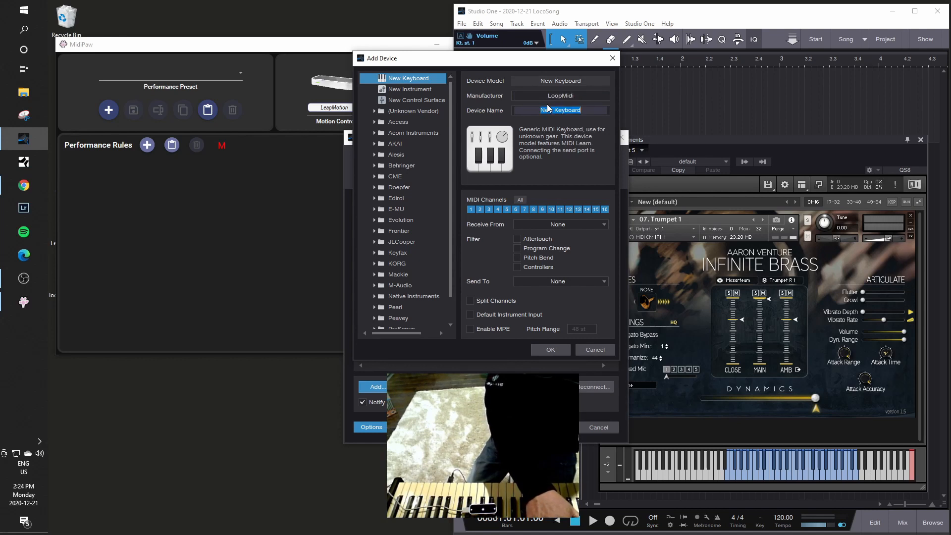
pyautogui.write('LoopMidi')
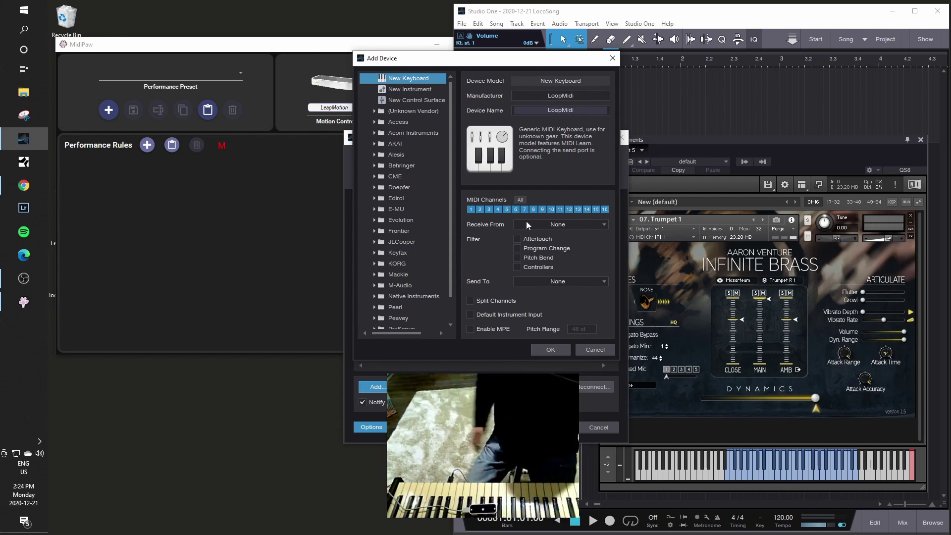
pyautogui.click(560, 224)
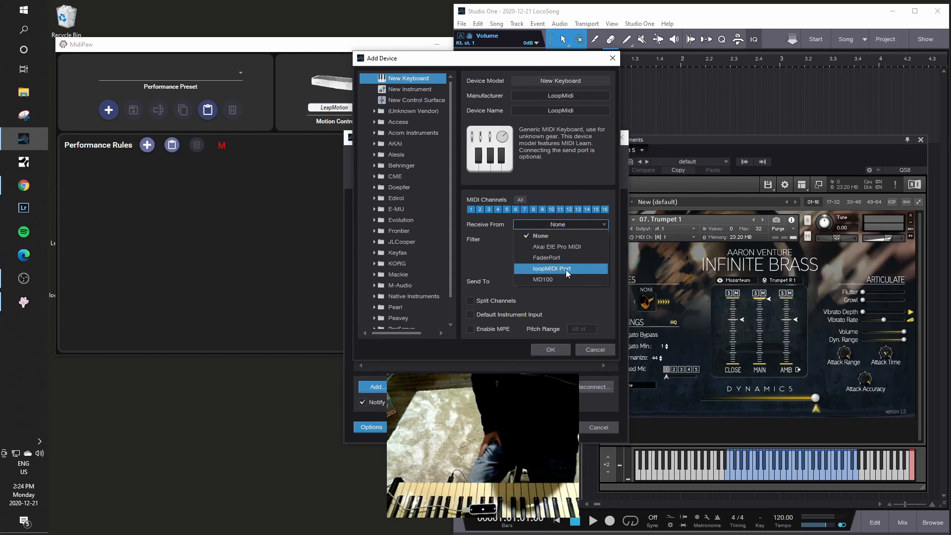
pyautogui.click(552, 268)
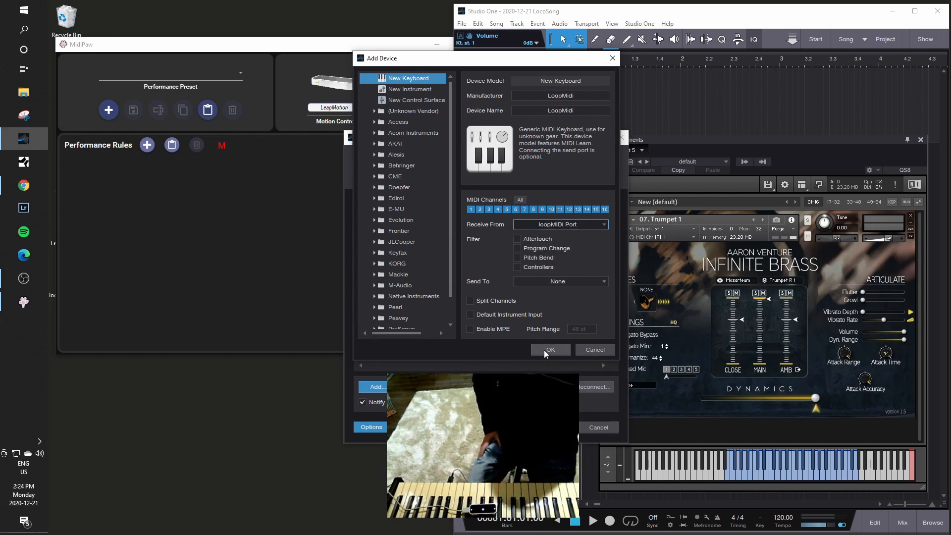
pyautogui.click(550, 349)
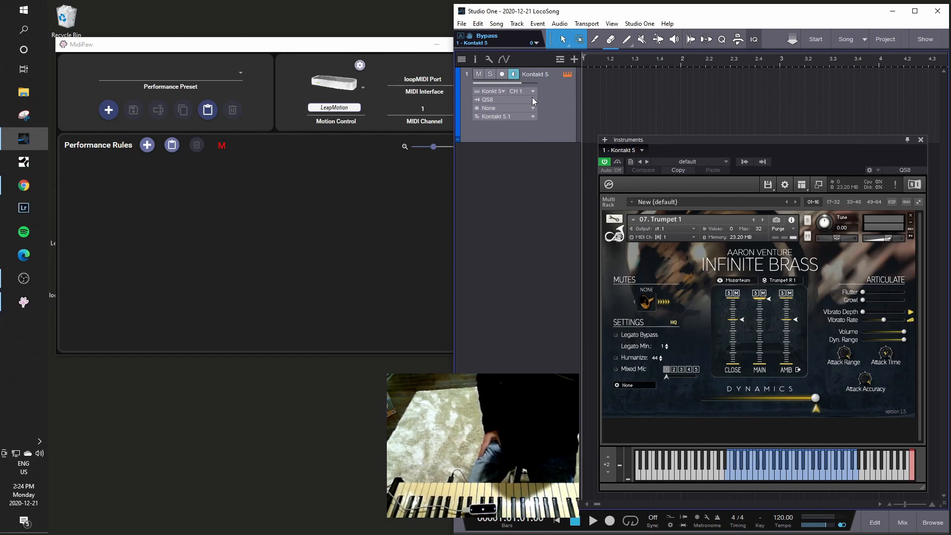
# Step: Bring MidiPaw forward and add a Performance Rule mapping Move Left/Right to 1 - Modulation Wheel
pyautogui.click(500, 99)
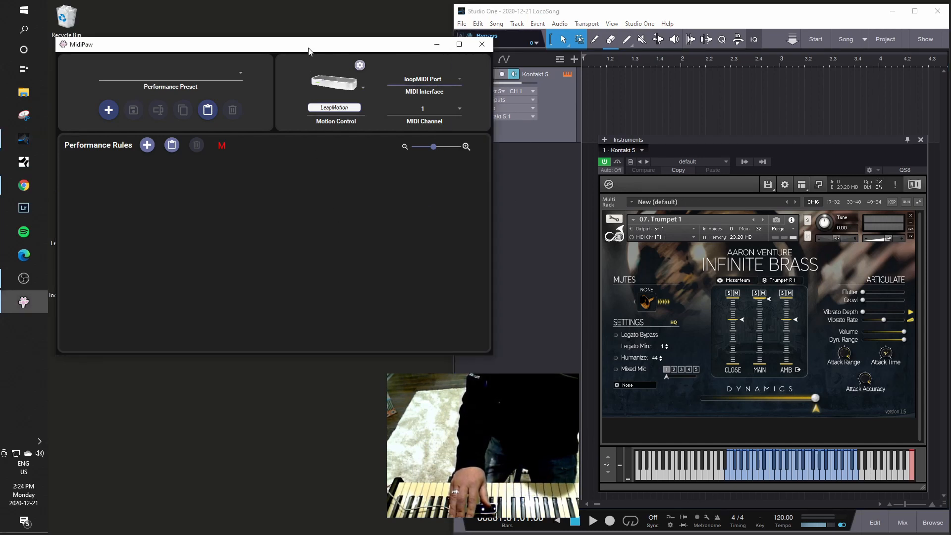
pyautogui.moveTo(284, 103)
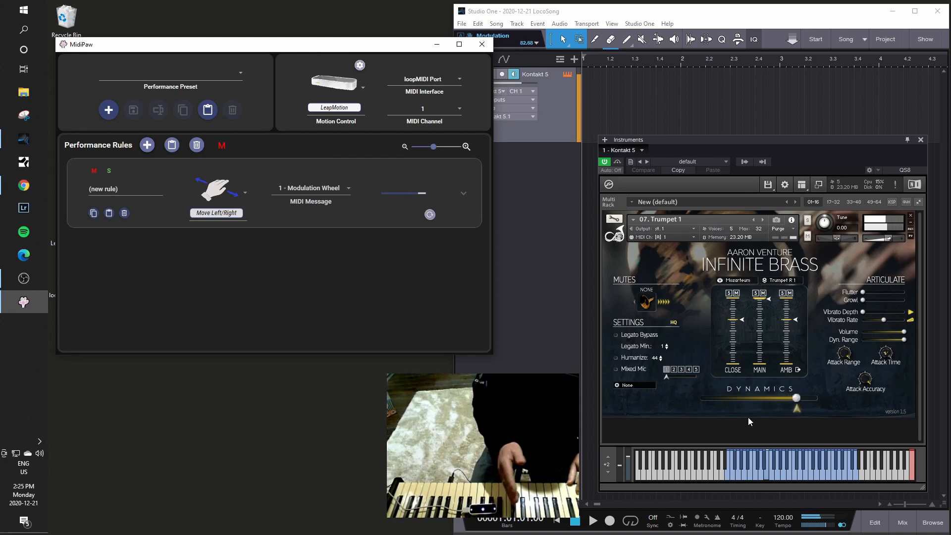
pyautogui.moveTo(795, 398); pyautogui.dragTo(749, 398)
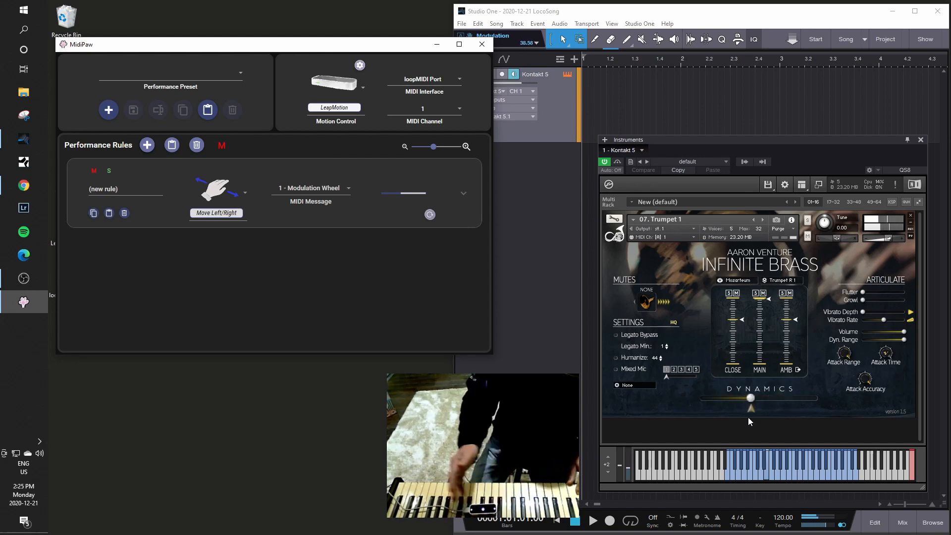